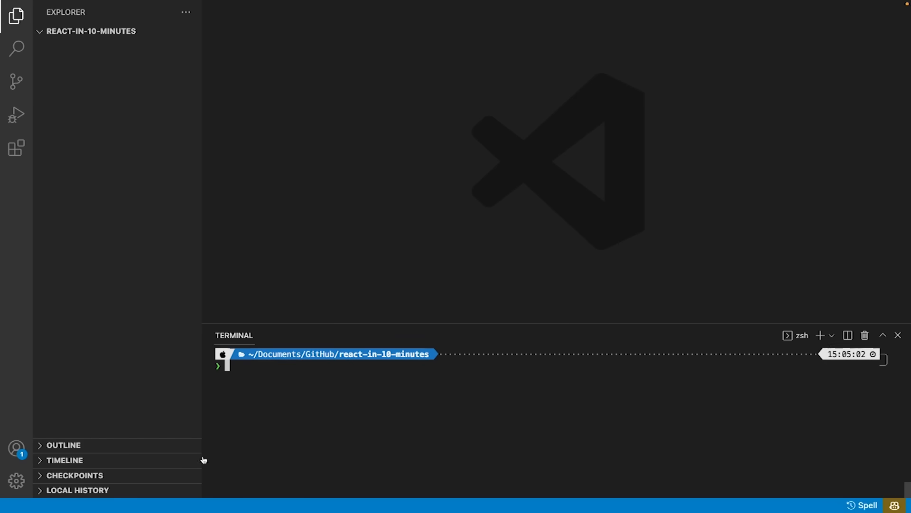
Run npx create-react-app cat-fact-app --template typescript in the integrated terminal
type("np")
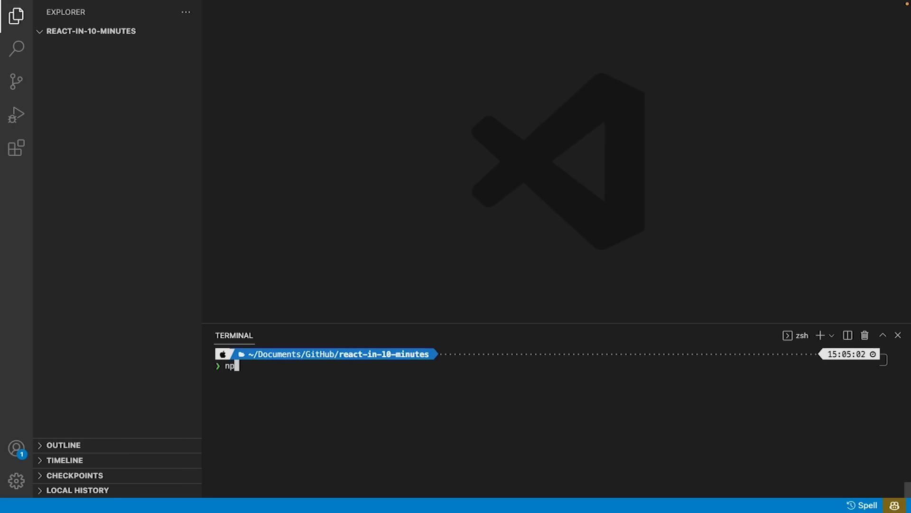
type("x")
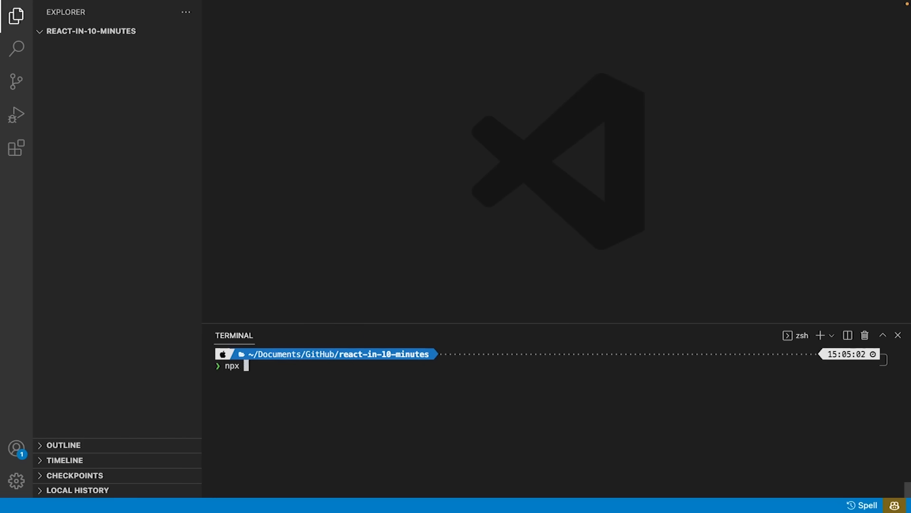
type("c")
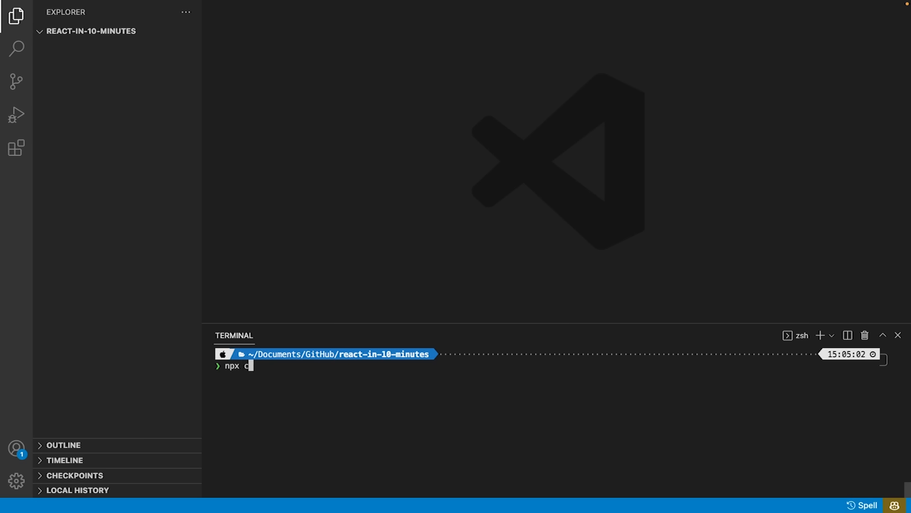
type("reate-reac")
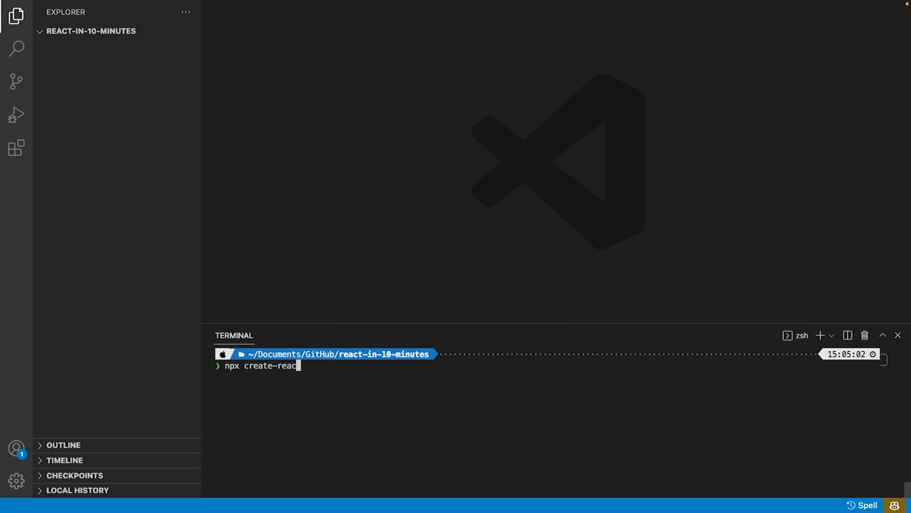
type("t-app")
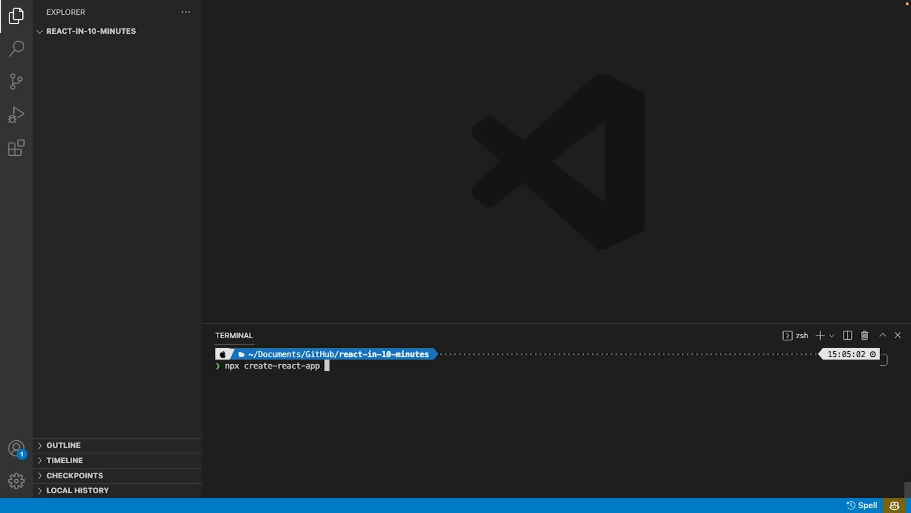
type("cat-fact-ap")
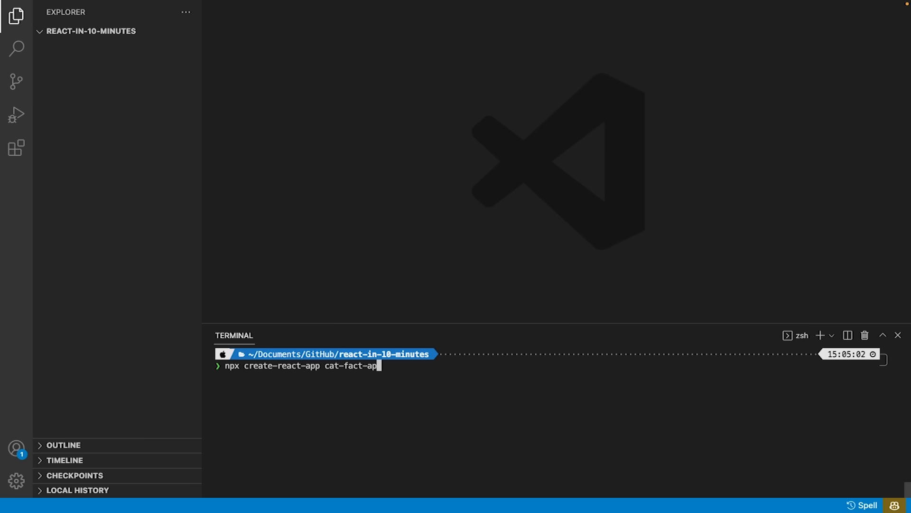
type("--template")
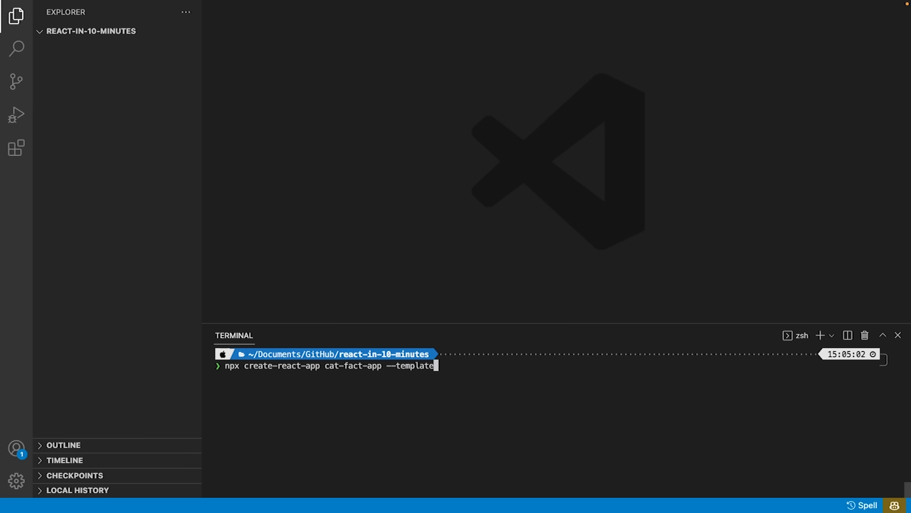
type("typescript")
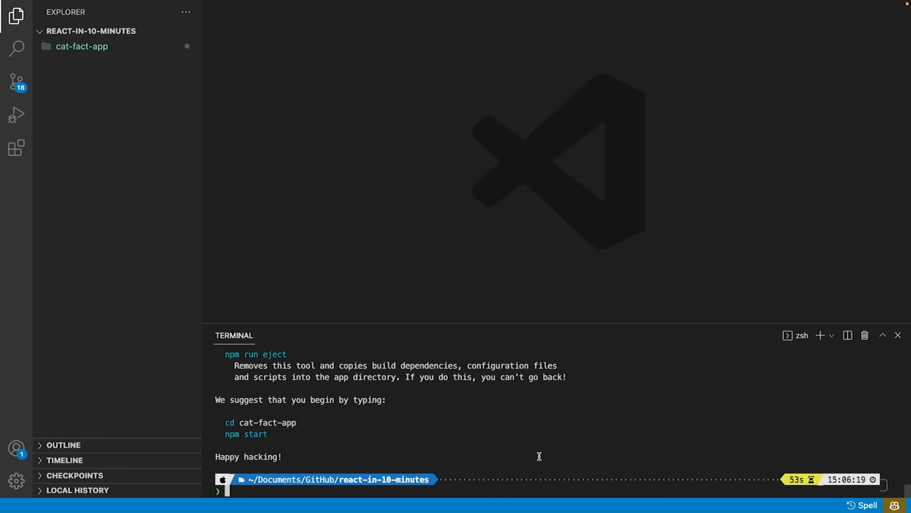
Expand the cat-fact-app folder and cd into cat-fact-app in the terminal
left_click(81, 45)
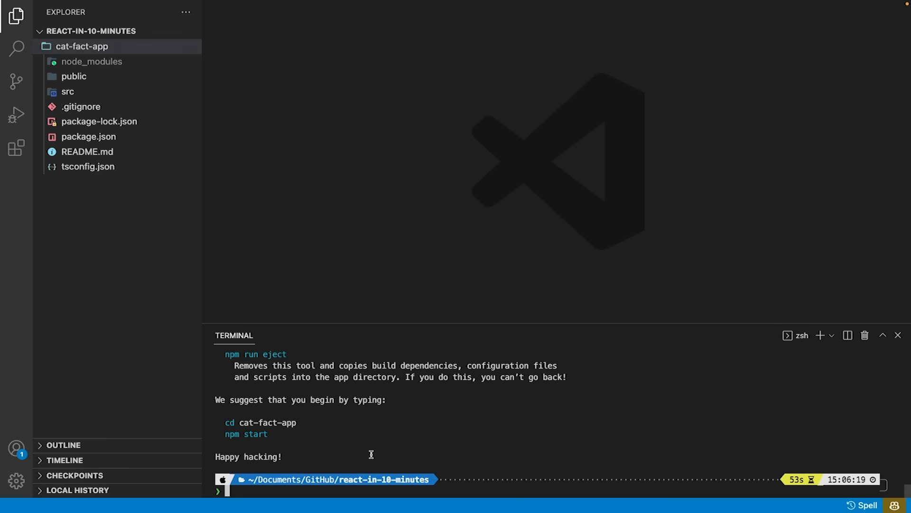
type("cd")
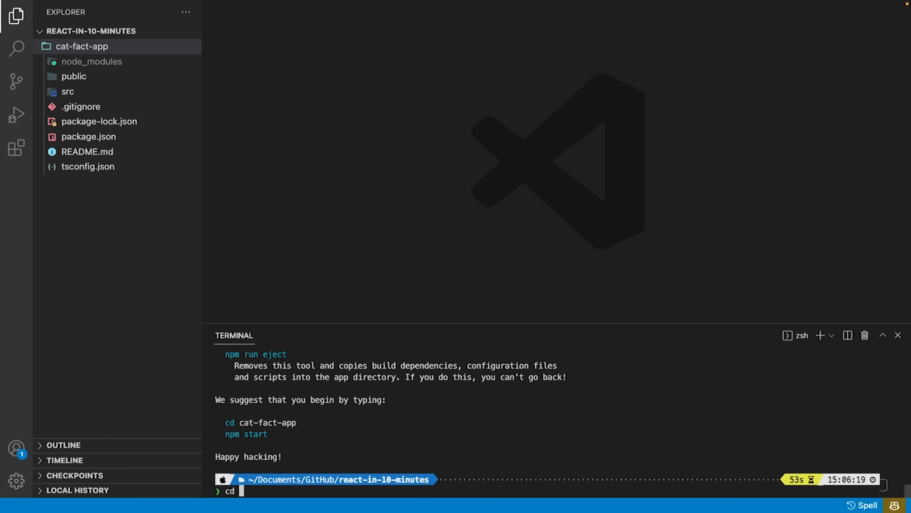
type("cd cat-fact-app")
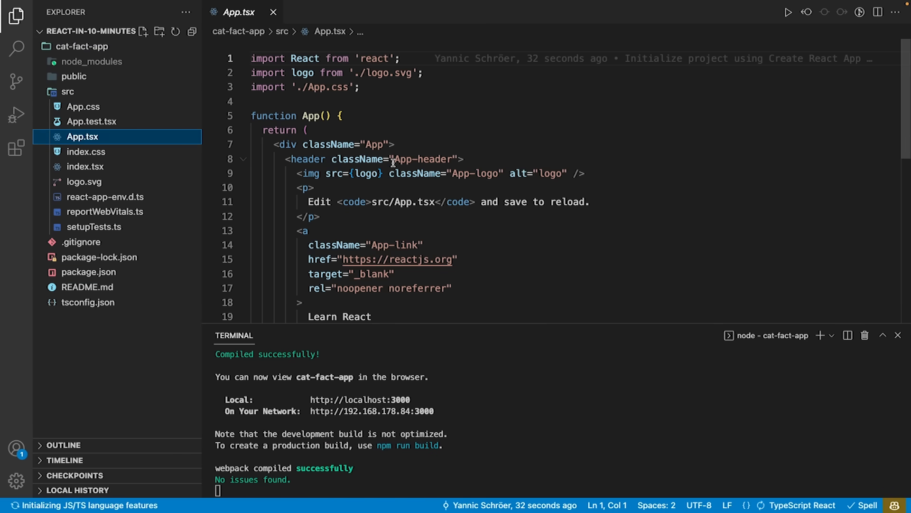
Replace the default header markup in the App div with the text Hello World
scroll("down", 3)
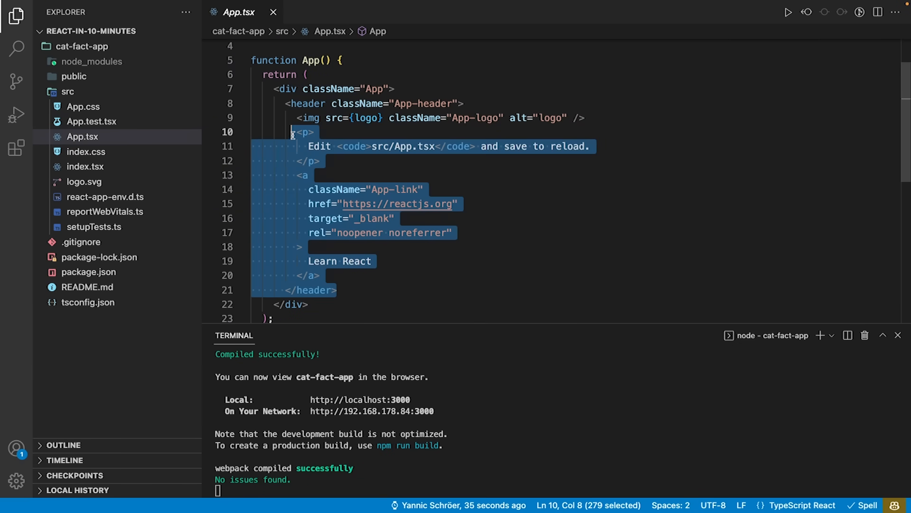
key("Delete")
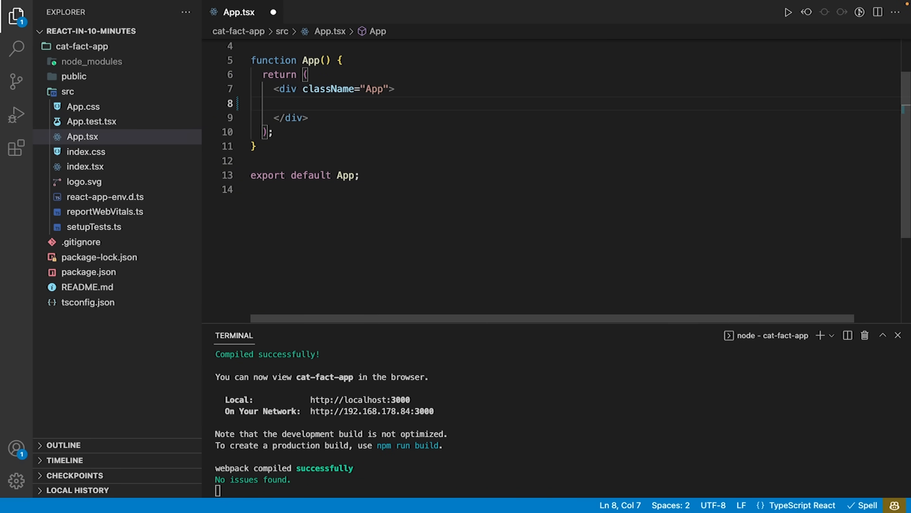
type("Hello World")
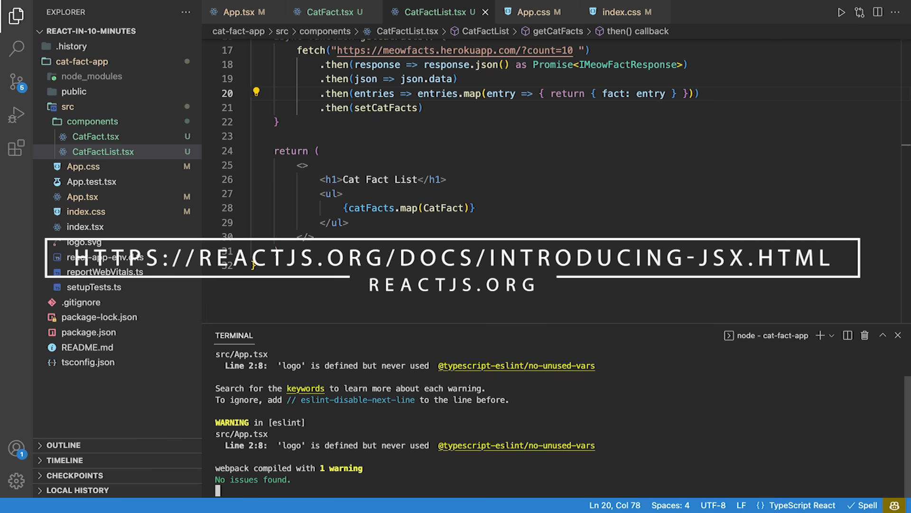
left_click(239, 11)
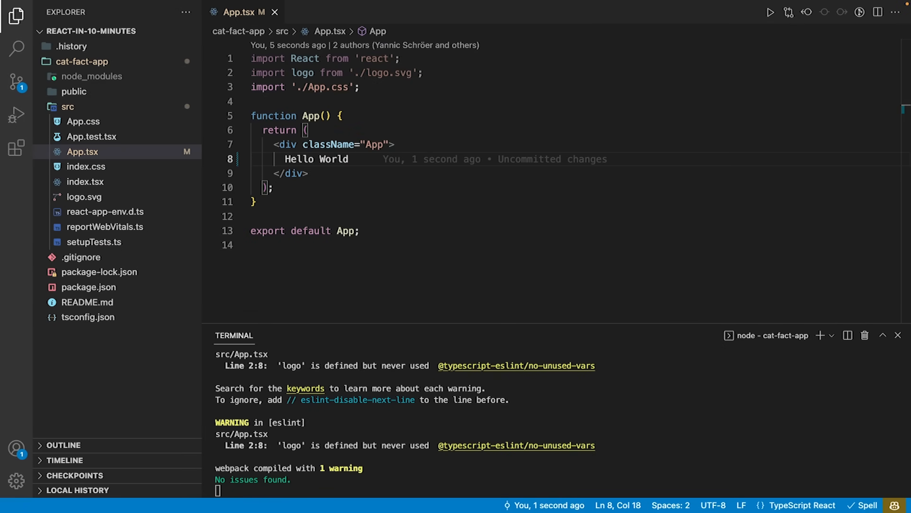
Create a src/components folder containing new files CatFact.tsx and CatFactList.tsx
left_click(159, 32)
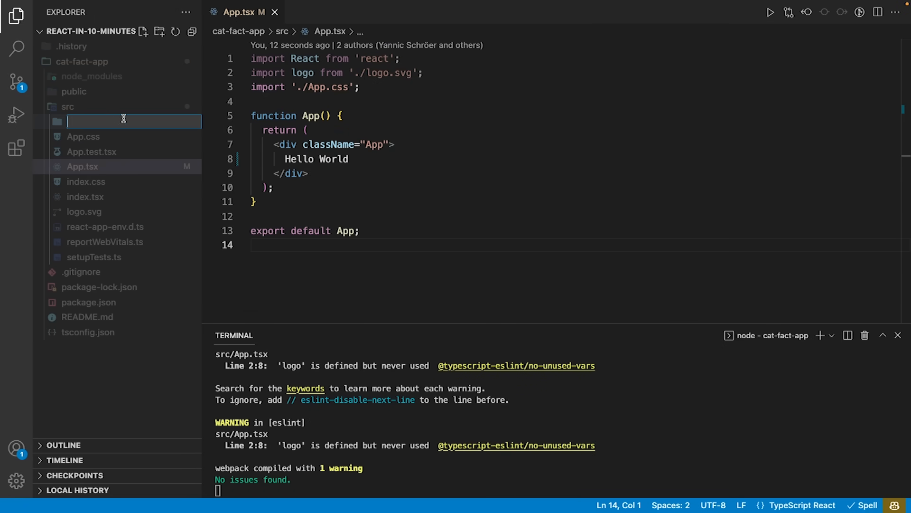
right_click(93, 121)
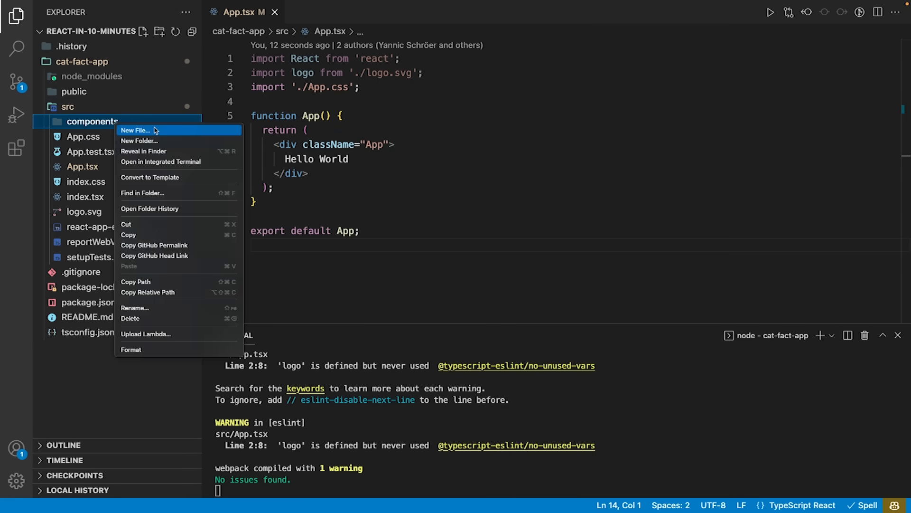
left_click(135, 130)
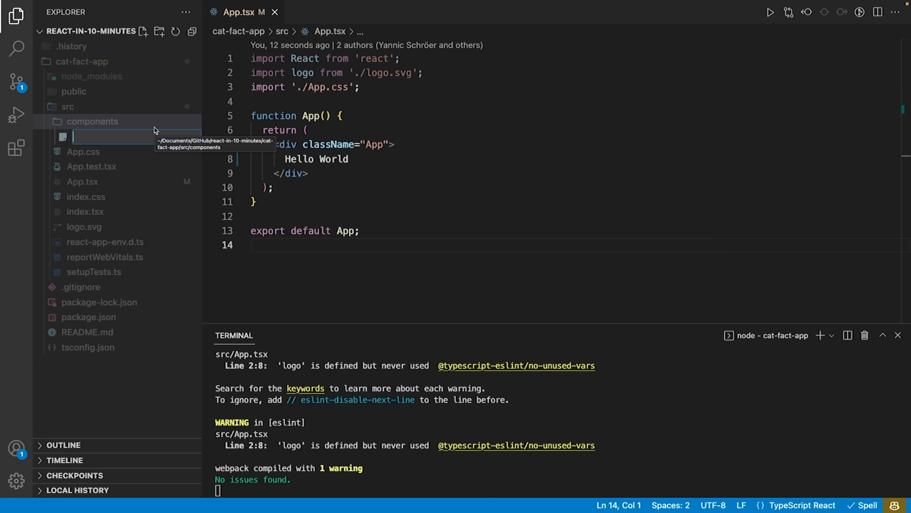
type("Cat")
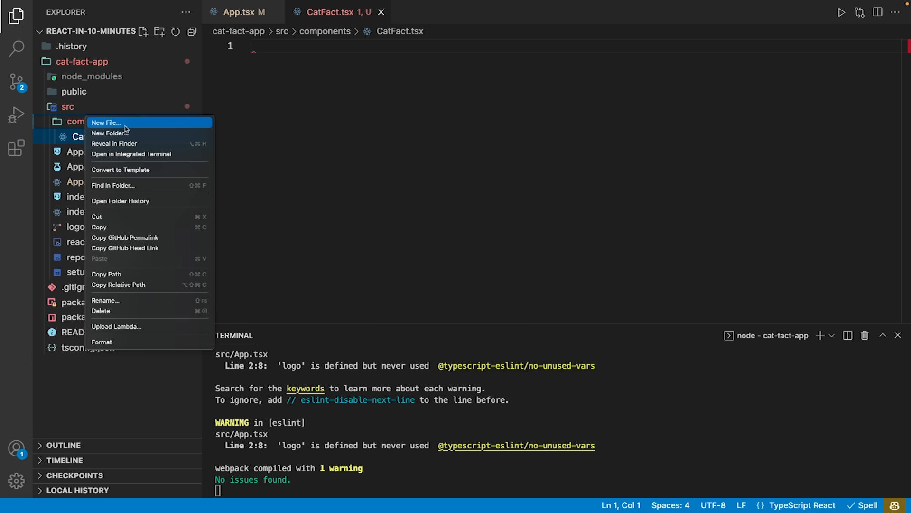
left_click(106, 122)
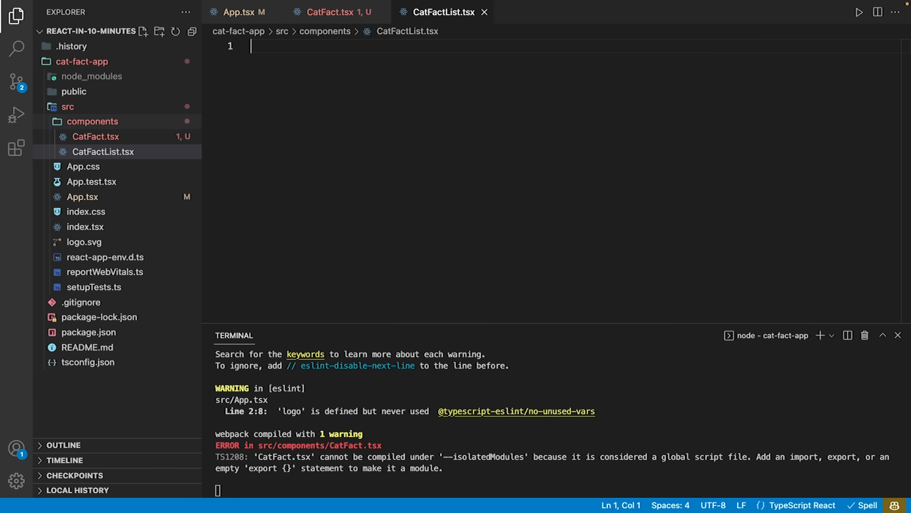
left_click(329, 12)
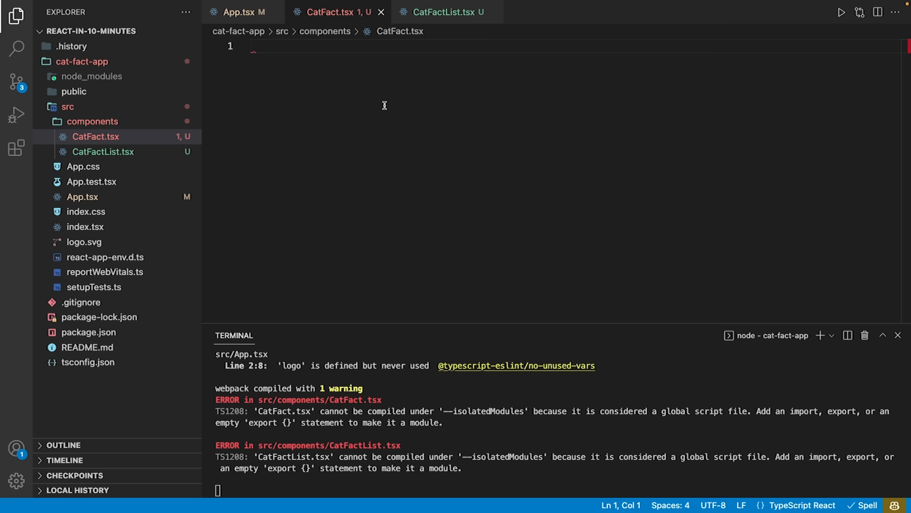
Write export default function CatFact() returning an empty <> fragment
type("export default fu")
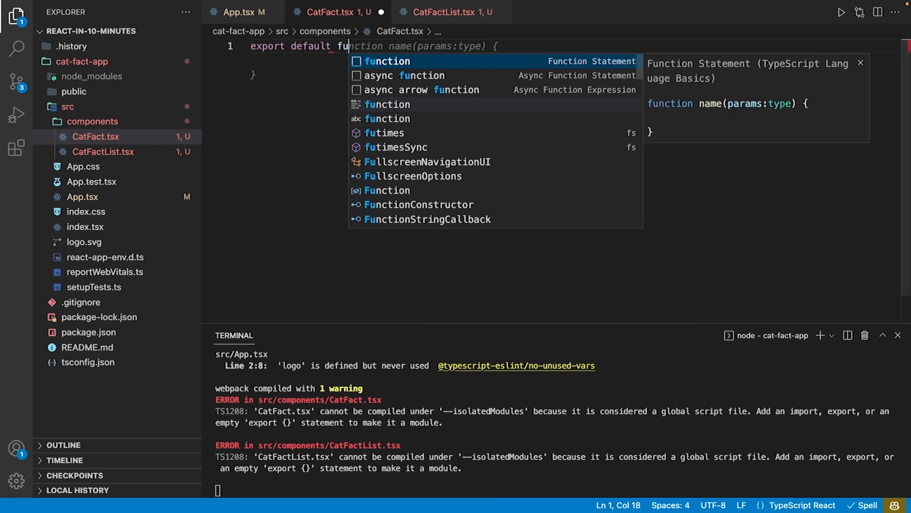
key("Tab")
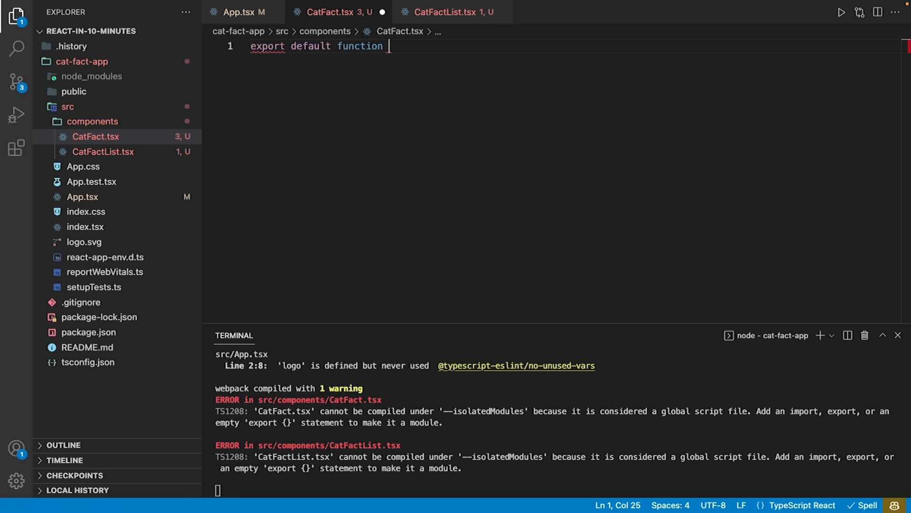
type("CatFact(){")
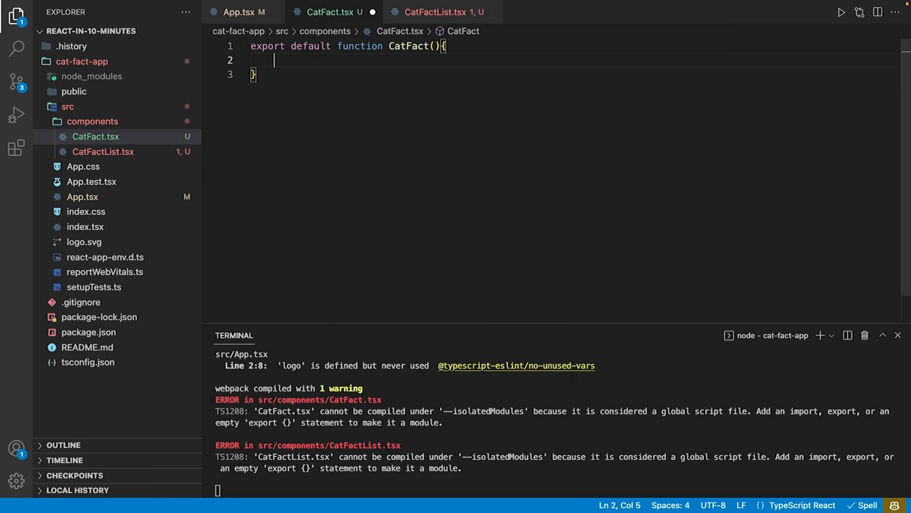
type("return")
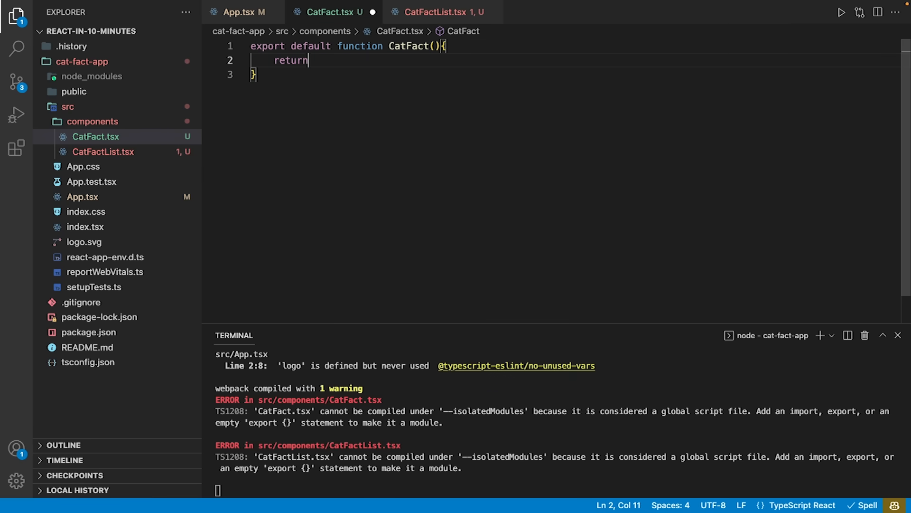
type("(")
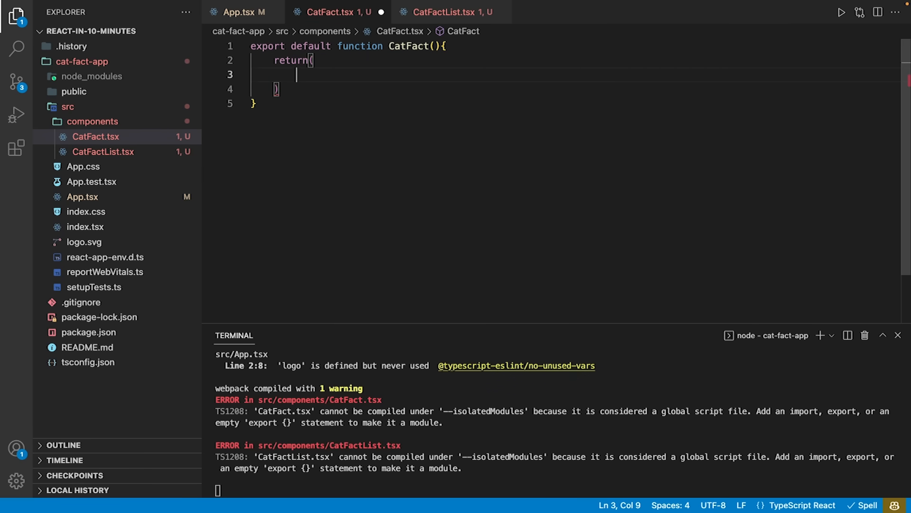
type("<>")
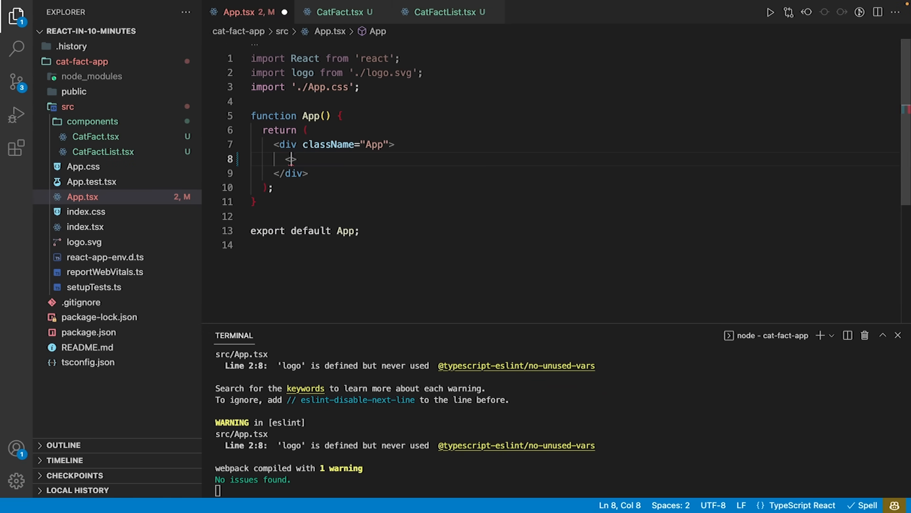
Render <CatFactList/> in the App div with its auto-added import
type("<CatFactList")
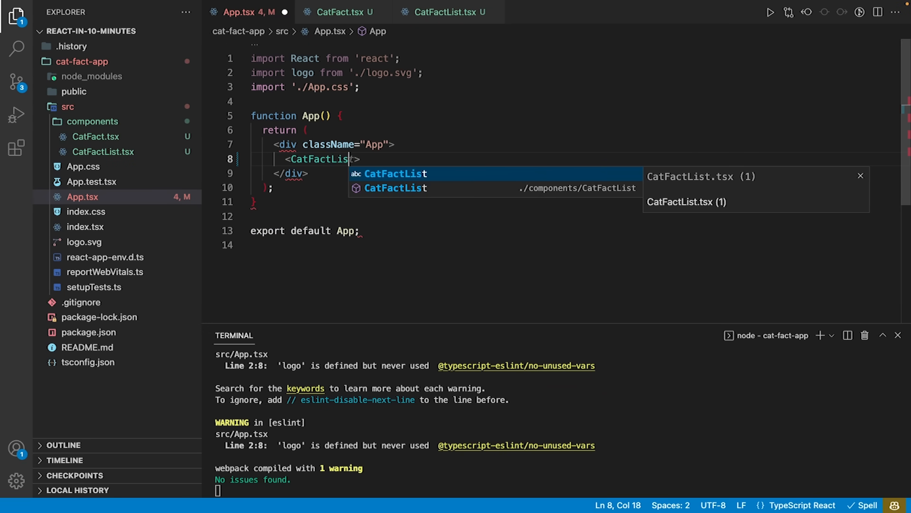
type(">")
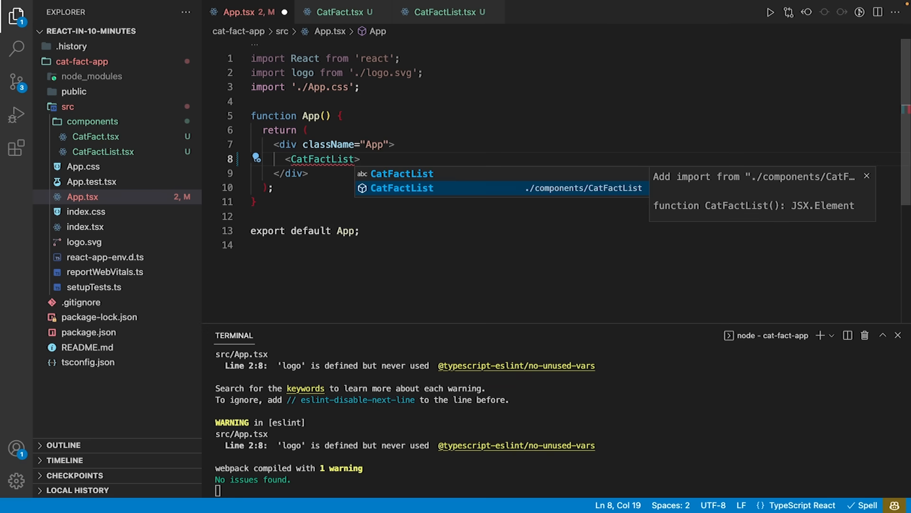
left_click(402, 188)
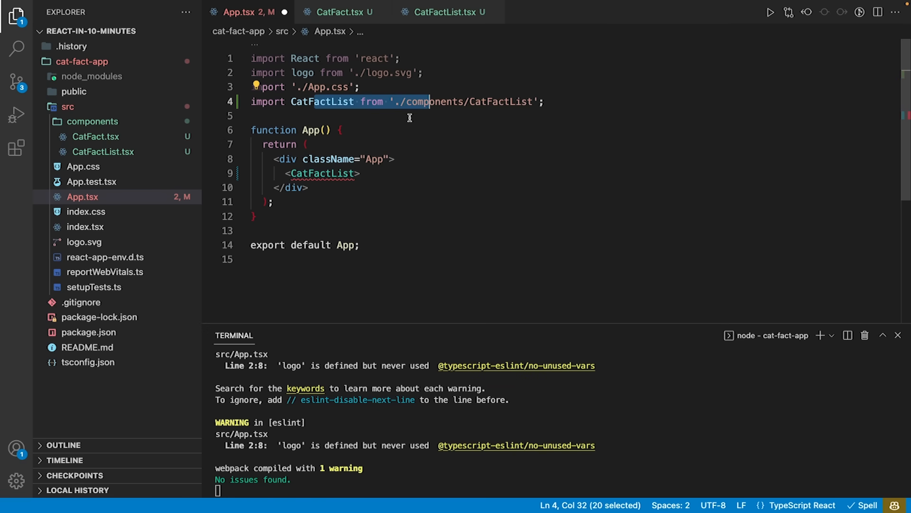
mouse_move(323, 173)
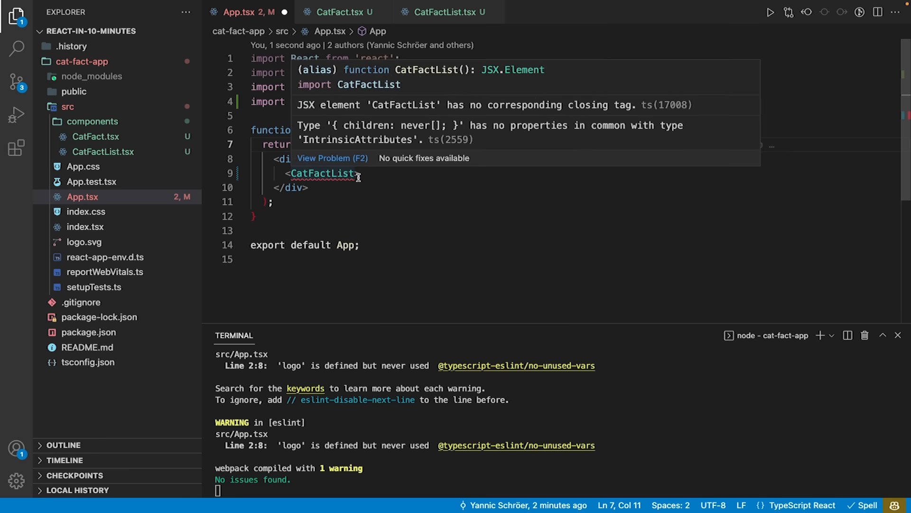
type("/")
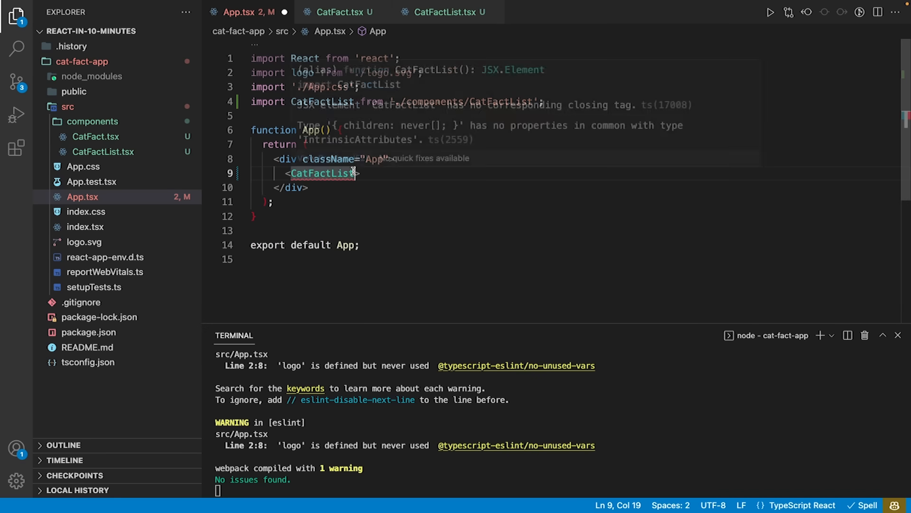
type("/>")
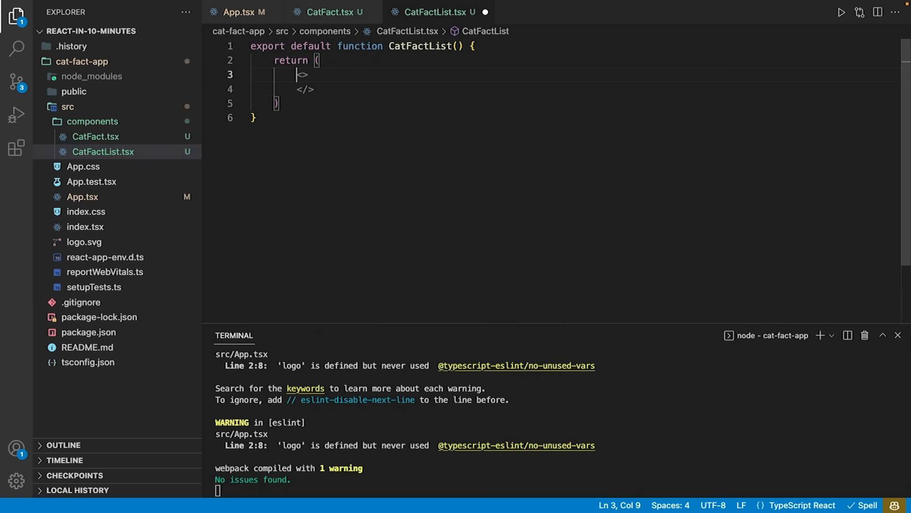
Add an <h1>Cat Fact List</h1> heading and an imported <CatFact/> element to CatFactList
type("<h1></h1>")
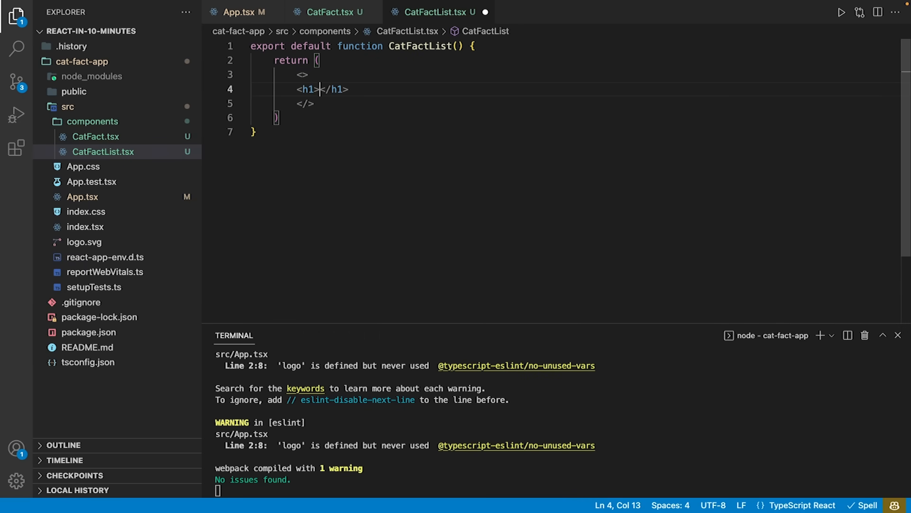
type("Cat Fact List")
type("<")
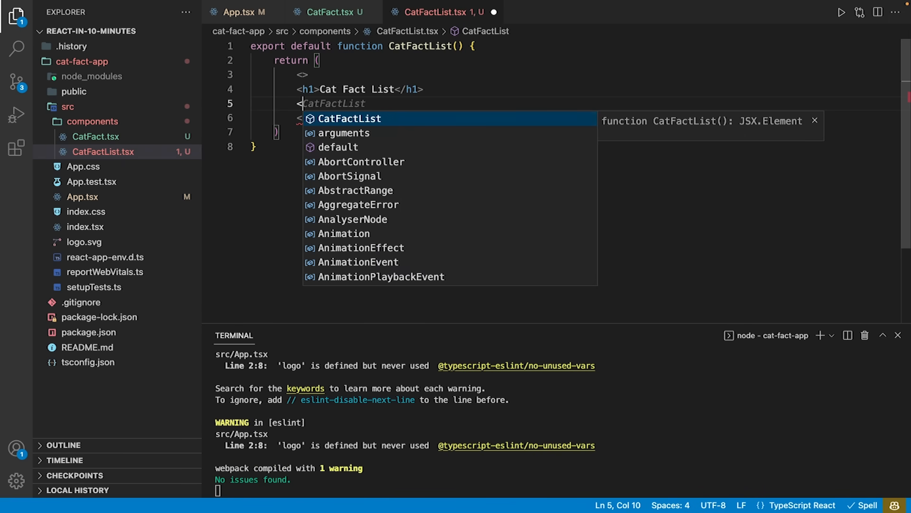
type("CatFact/>")
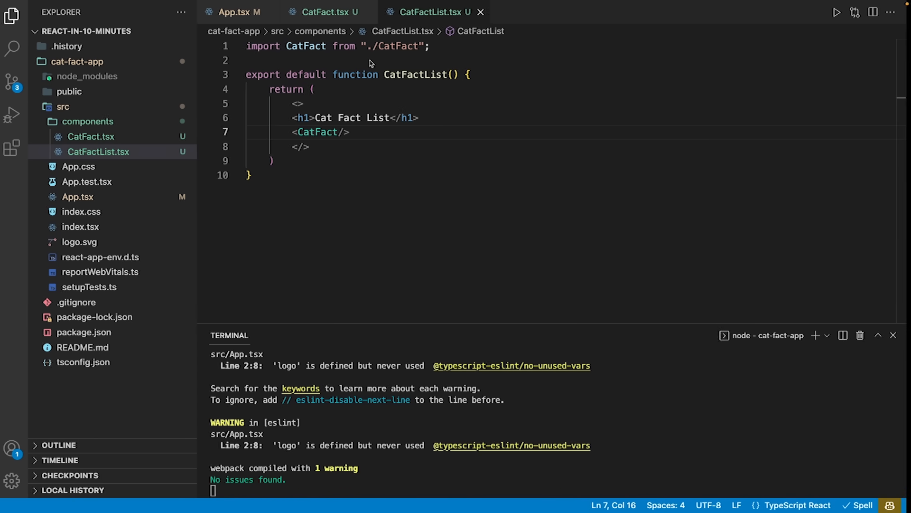
Add a <p> with a placeholder sentence about cats inside the CatFact fragment
left_click(326, 11)
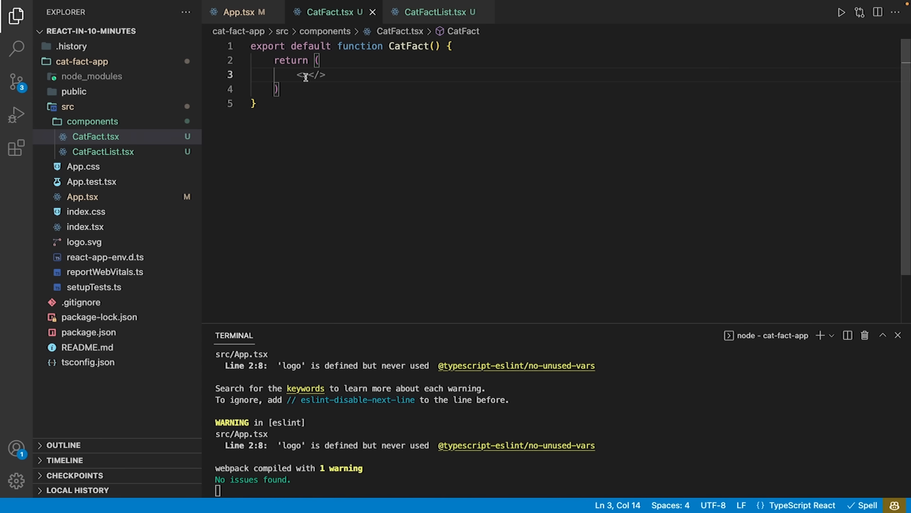
key("Enter")
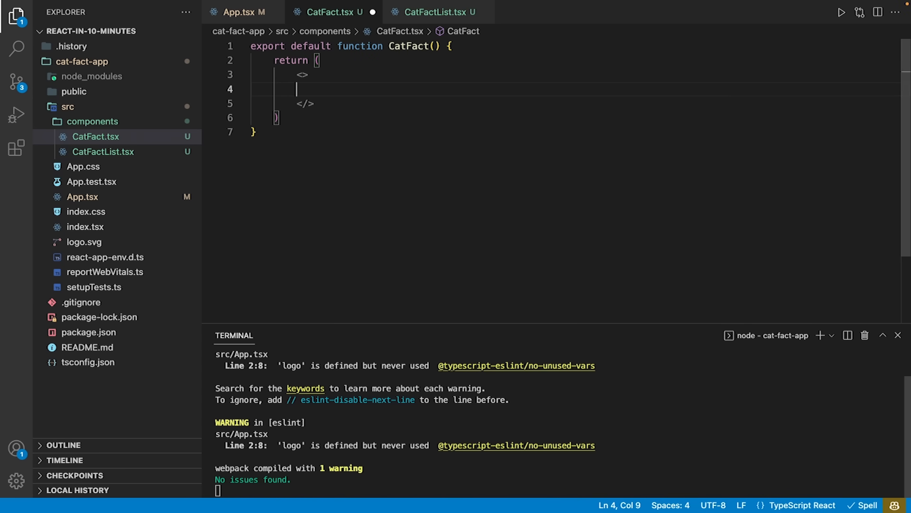
type("<p></p>")
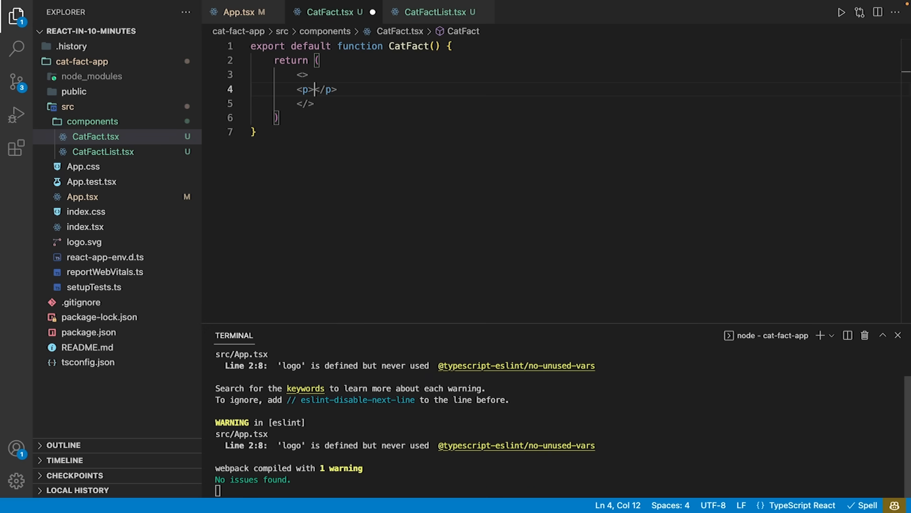
type("Cats are assholes")
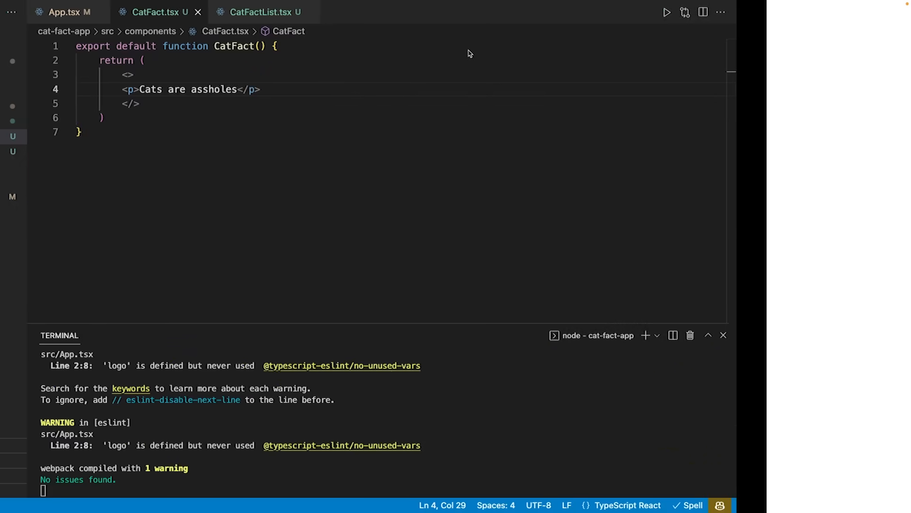
Review App.tsx, CatFactList.tsx and CatFact.tsx side by side, ending on CatFact.tsx
left_click(17, 16)
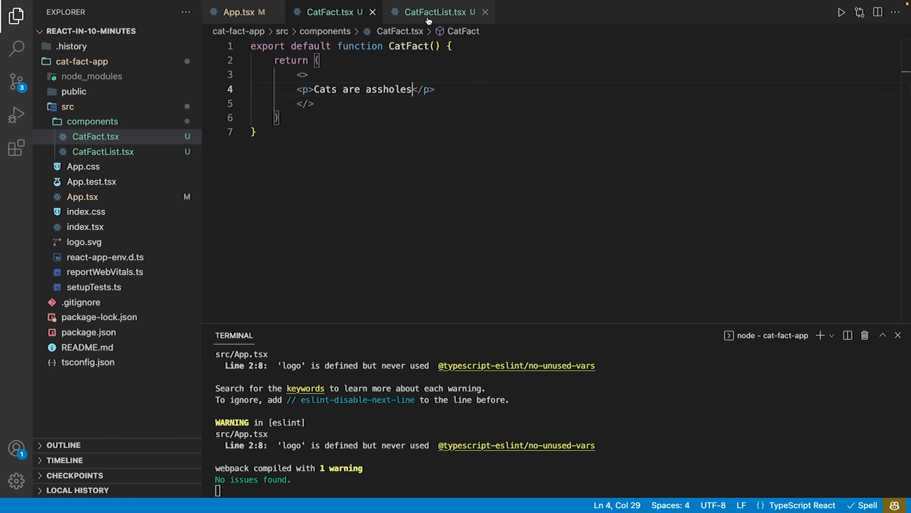
left_click(242, 11)
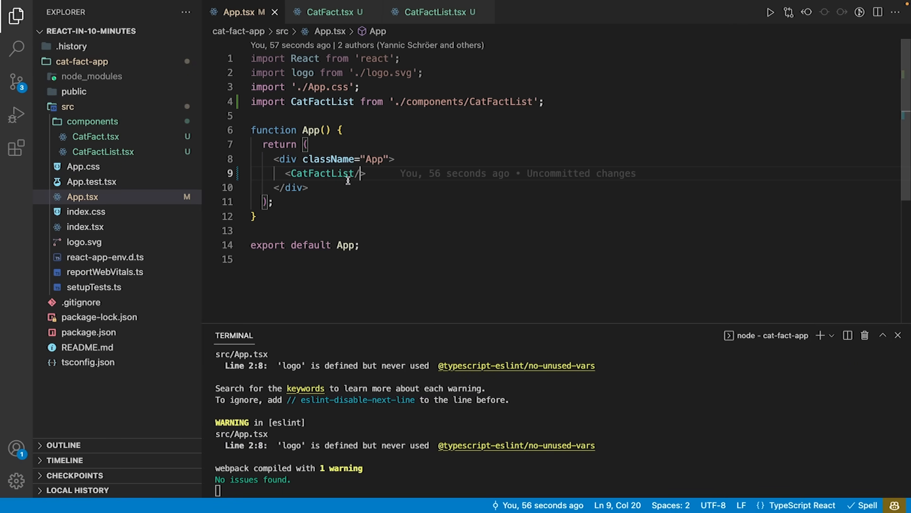
left_click(433, 12)
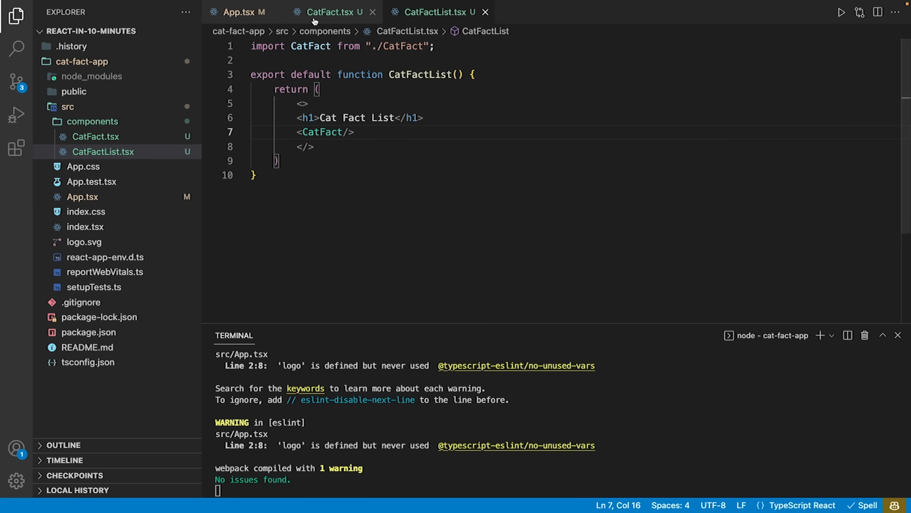
left_click(331, 11)
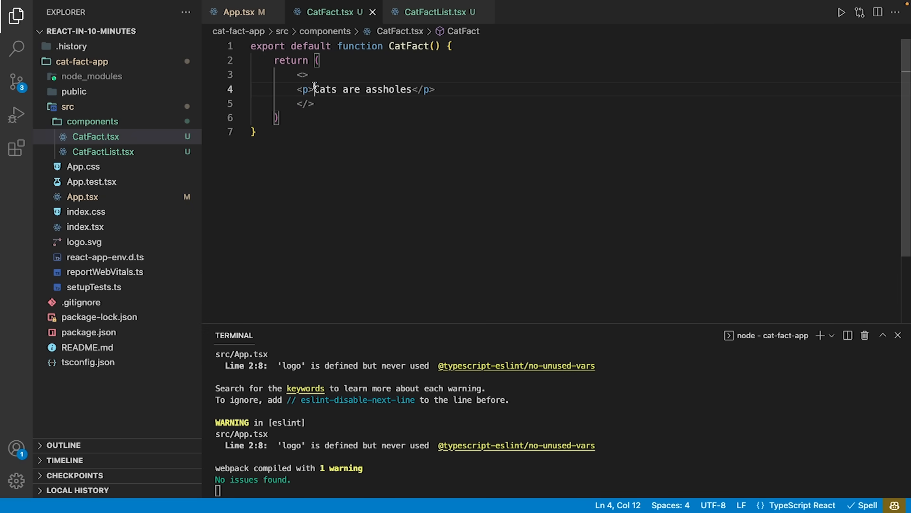
left_click(433, 11)
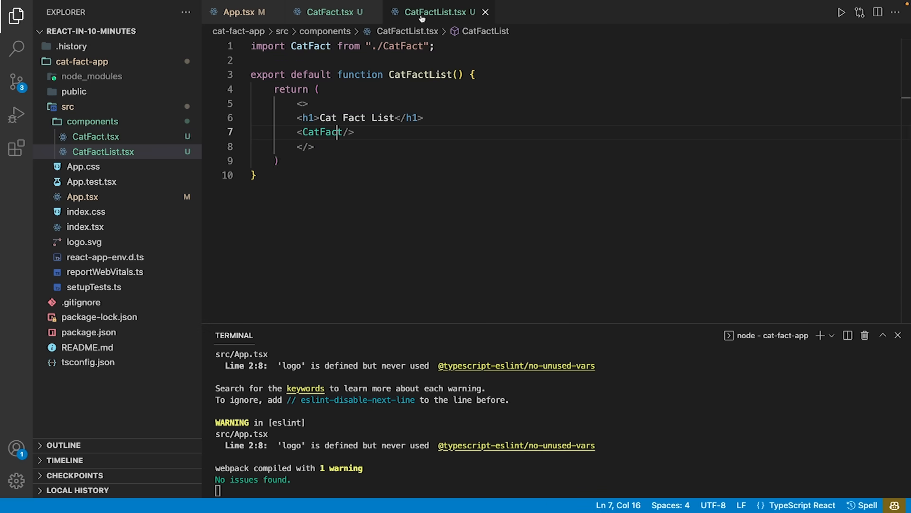
left_click(330, 11)
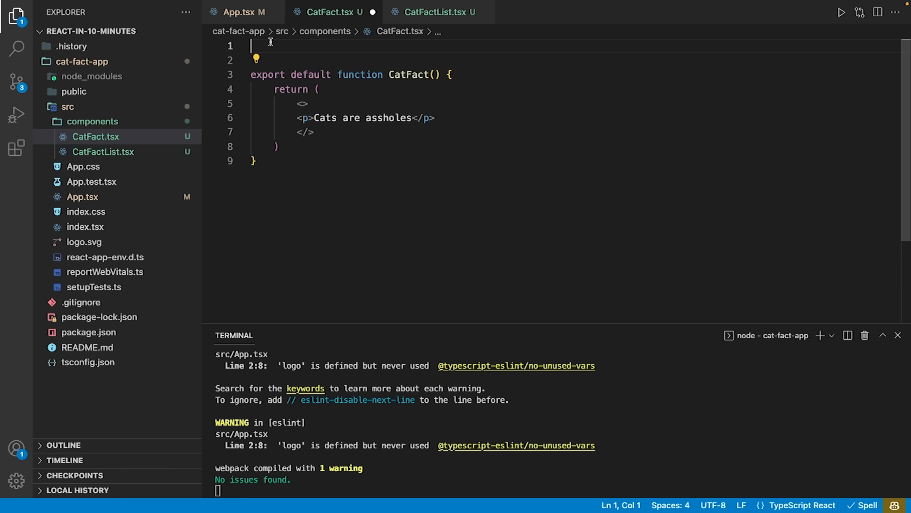
Declare interface ICatFact { fact: string }, destructure {fact}: ICatFact and render {fact} in the paragraph
type("interface")
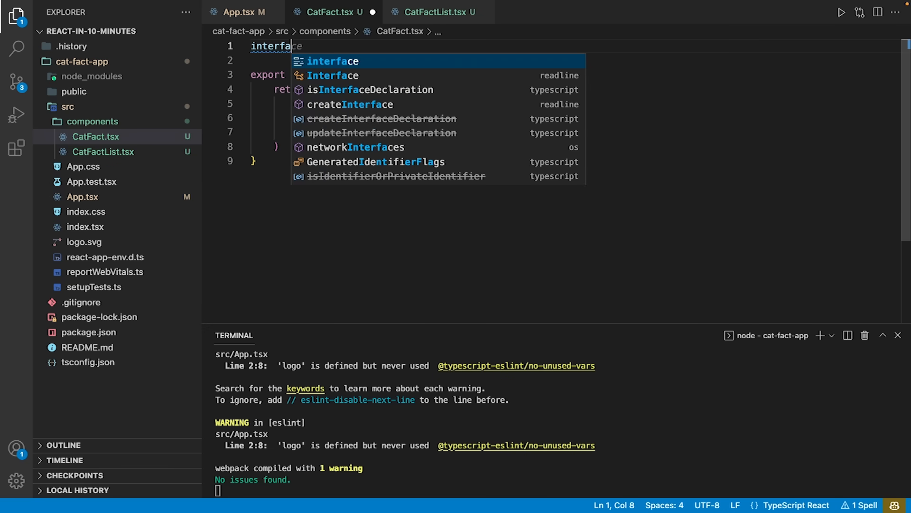
type("ICatFa")
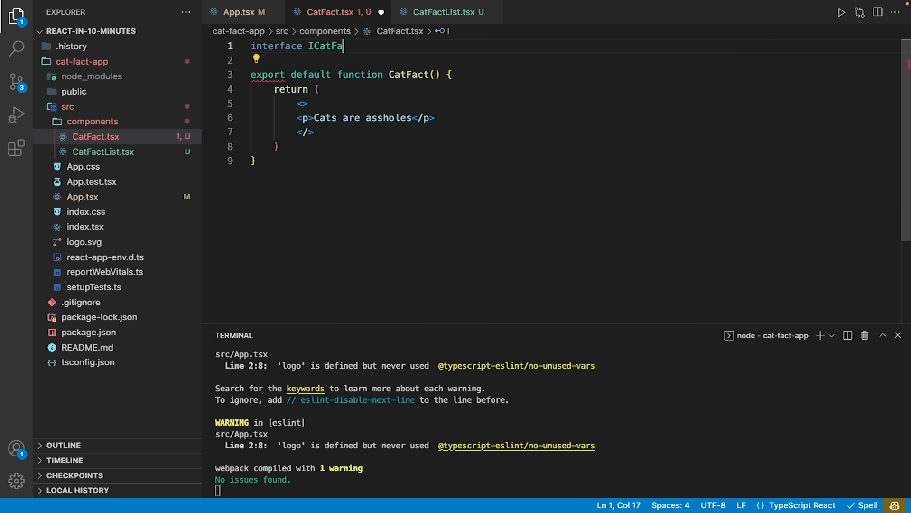
type("ct{")
left_click(569, 60)
type("fact: string")
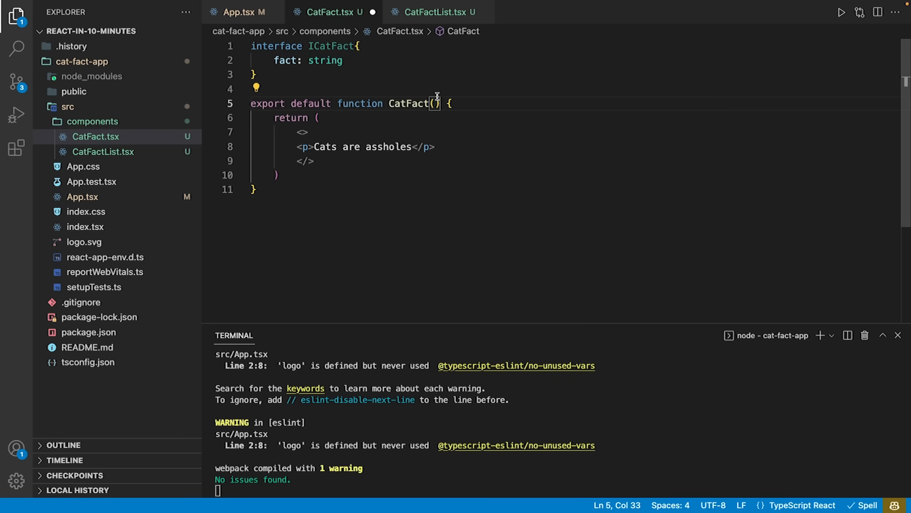
type("{}: ICatFact")
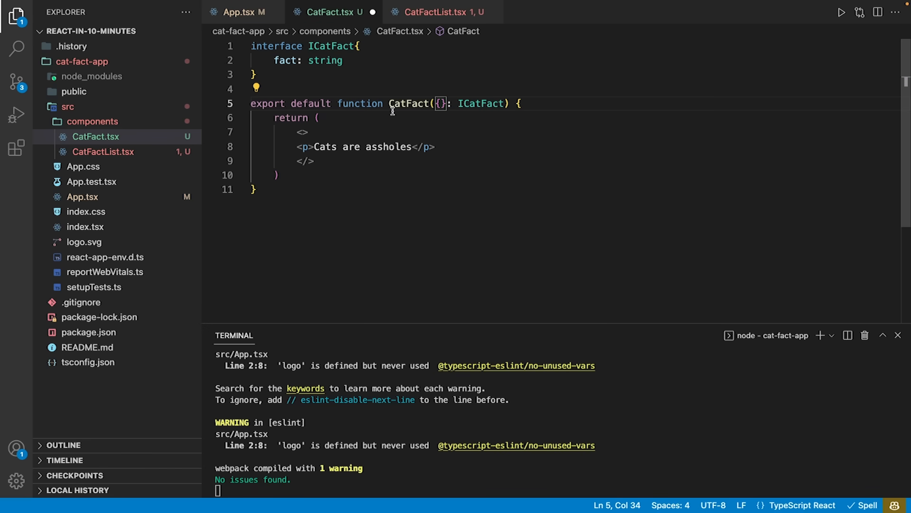
type("fact")
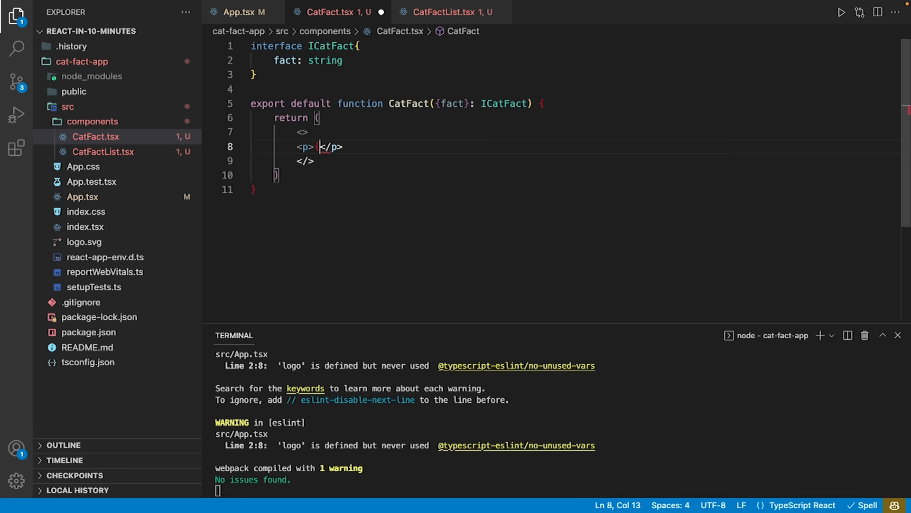
type("{fact}")
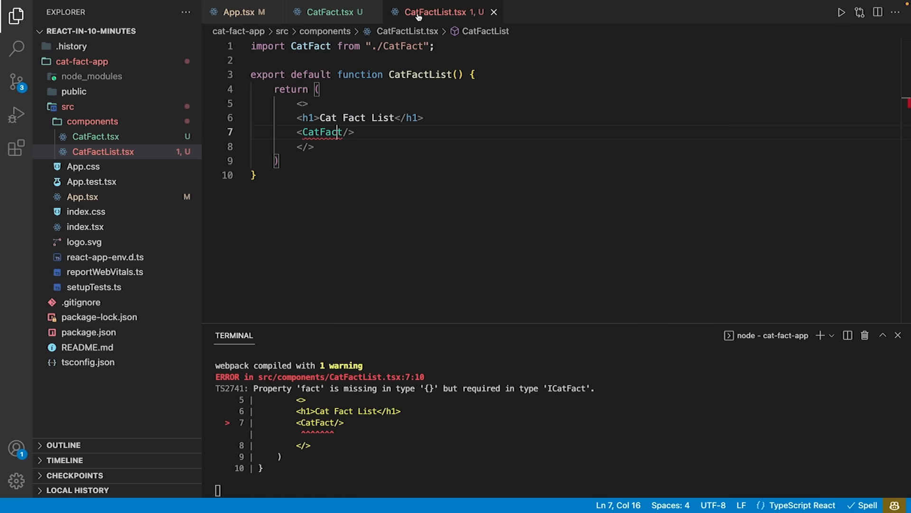
mouse_move(322, 132)
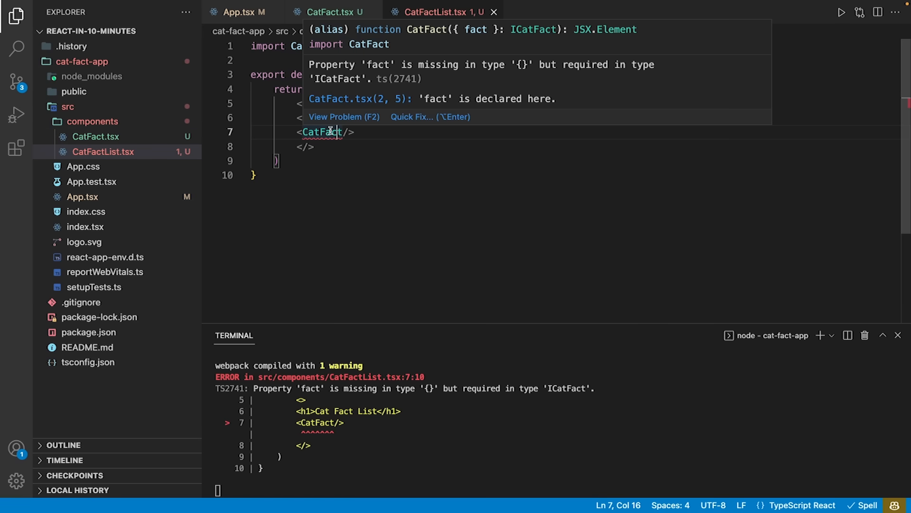
mouse_move(353, 171)
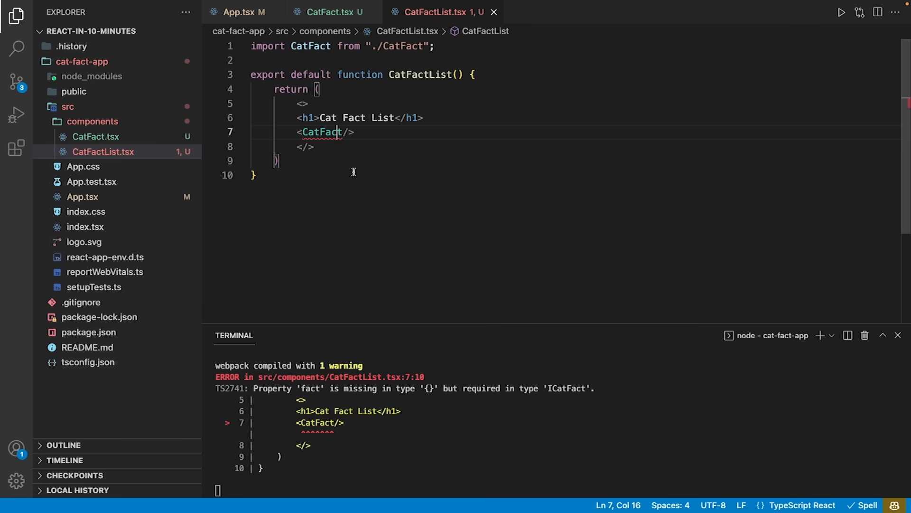
Pass fact={"Cats are…"} placeholder sentence to <CatFact/> in CatFactList and save
type("fact={\"\"}")
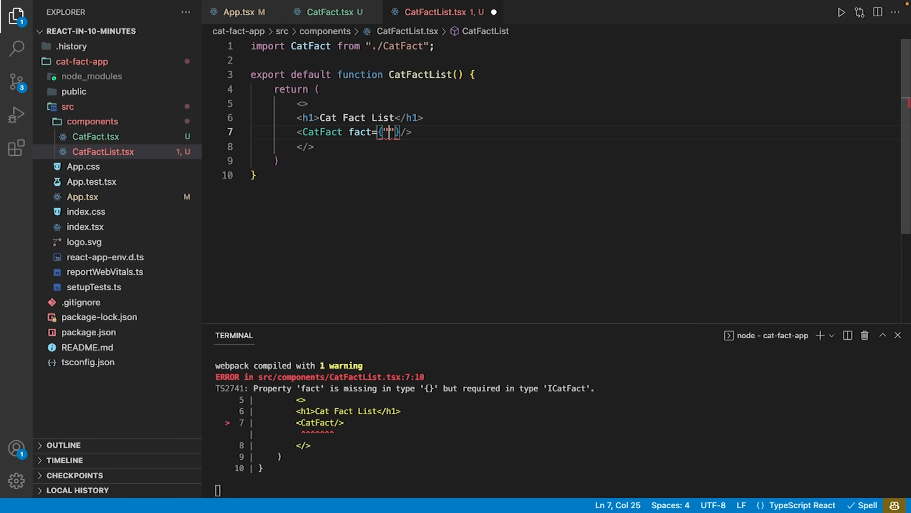
type("Cats are assholes")
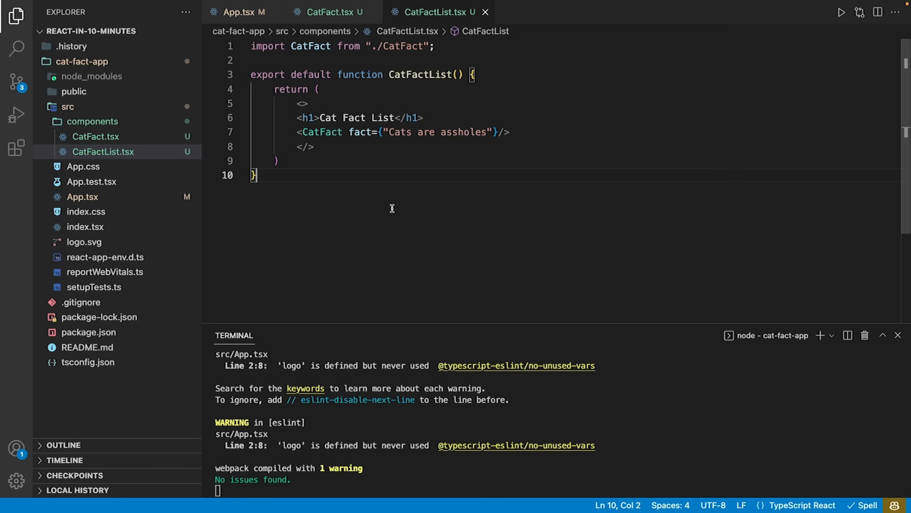
left_click(476, 74)
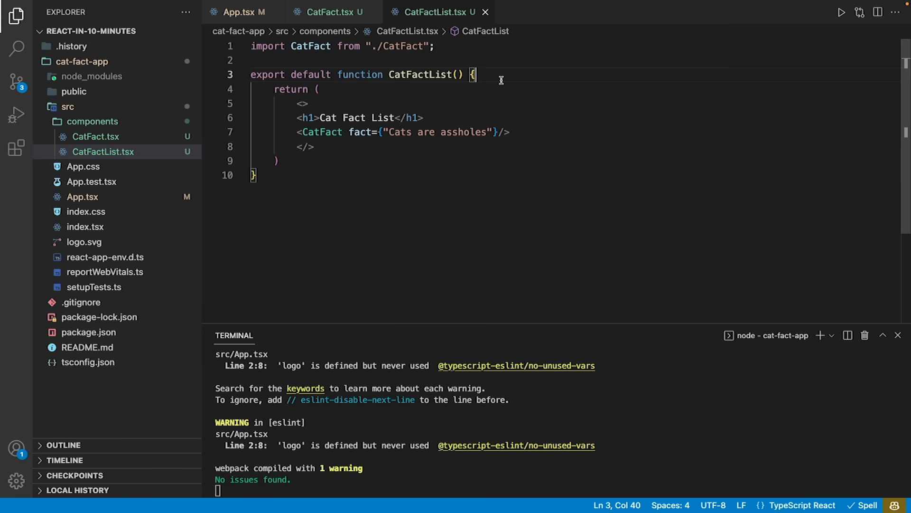
Declare const [catFacts, setCatFacts] = useState<ICatFact[]>() with useState auto-imported from react
key("Enter")
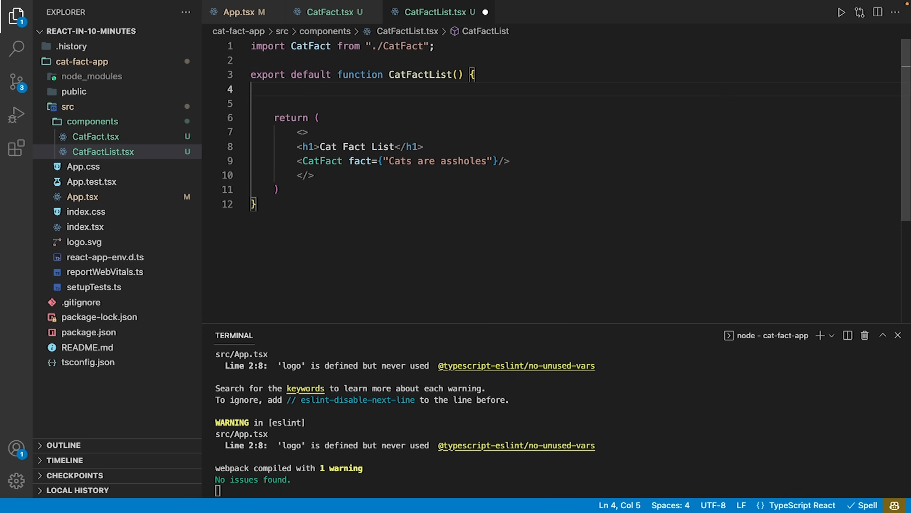
mouse_move(543, 179)
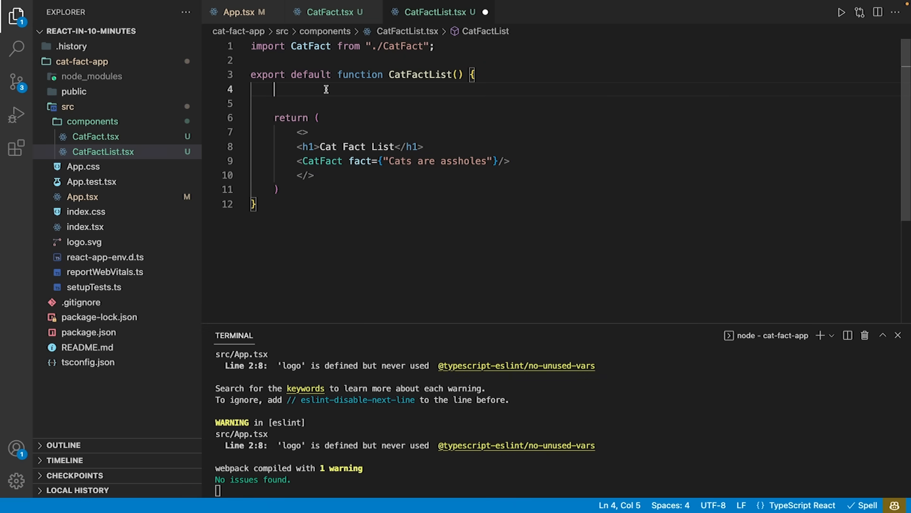
type("const")
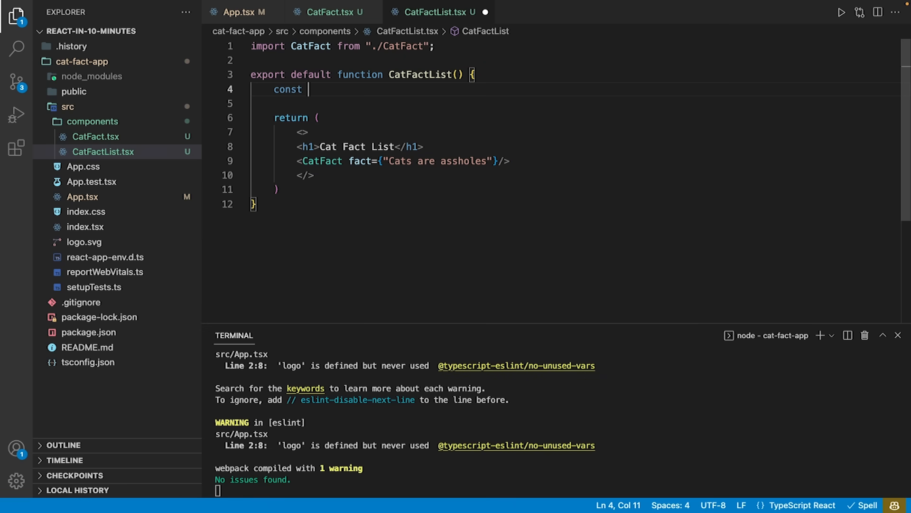
type("[]")
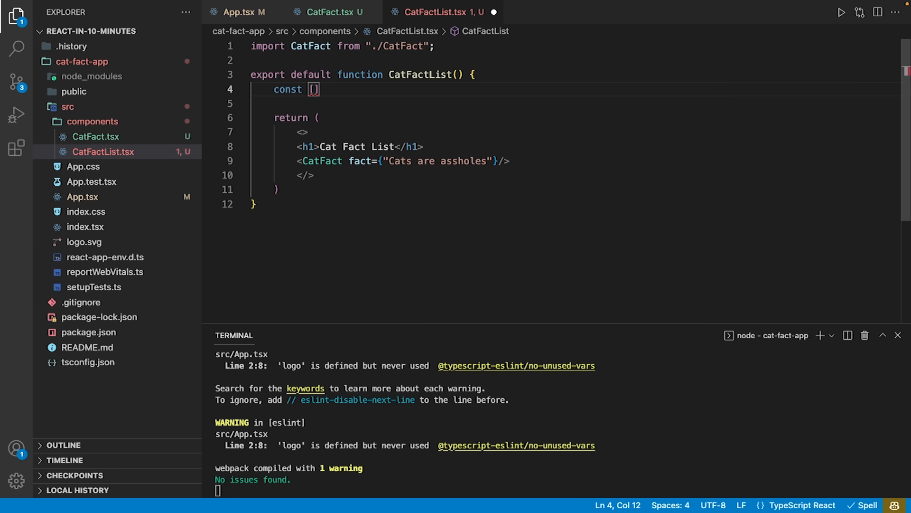
type("catFacts")
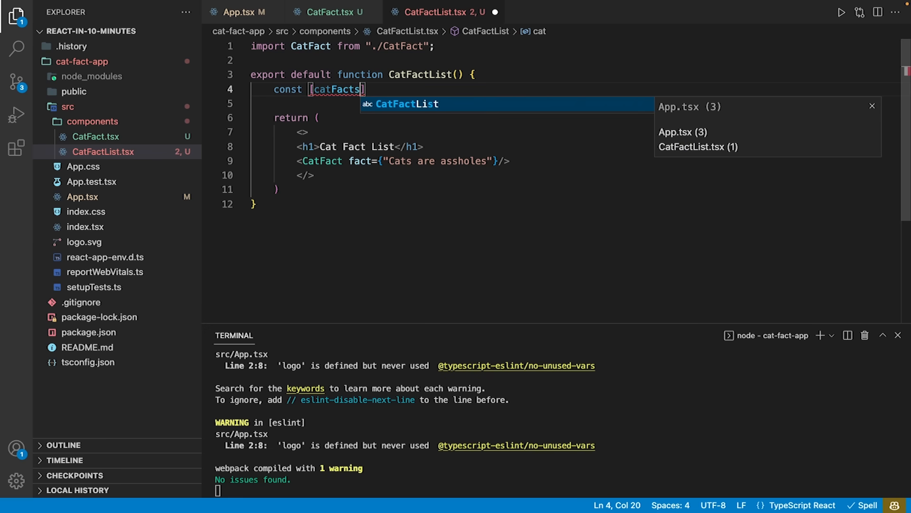
type(", setC")
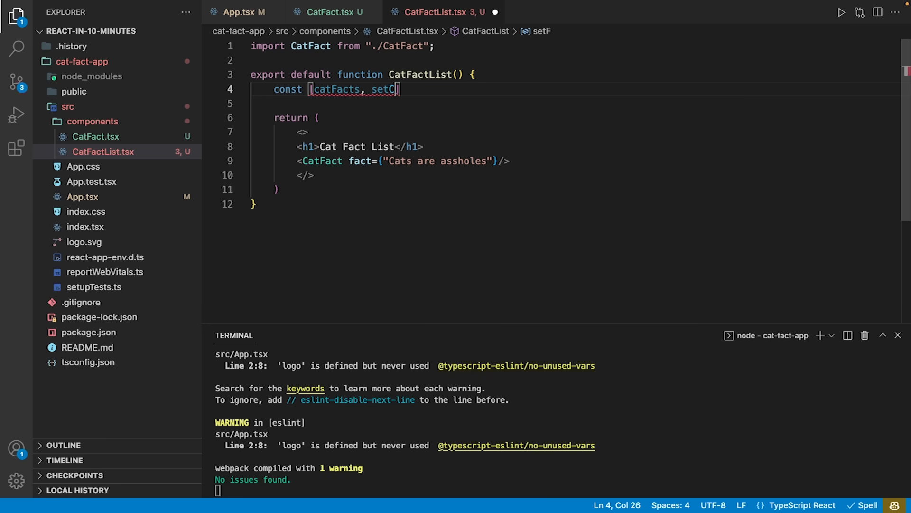
type("atFacts")
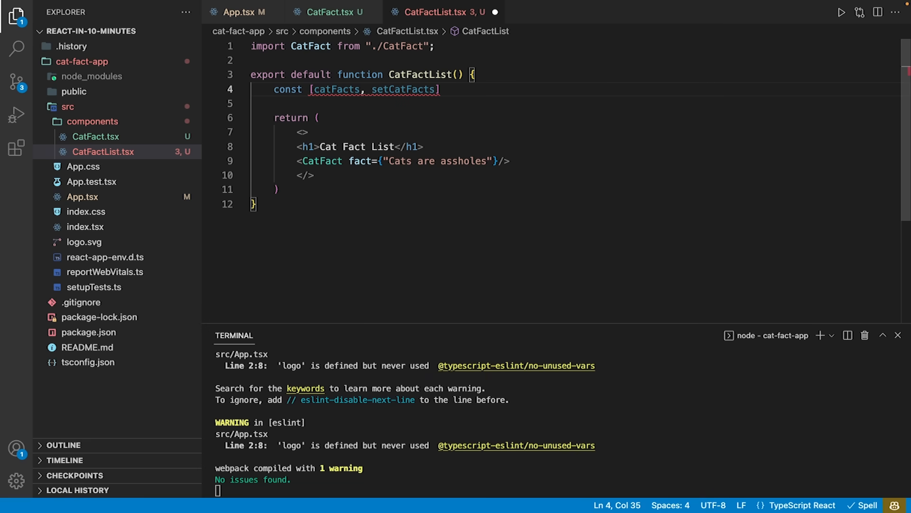
type("=useState")
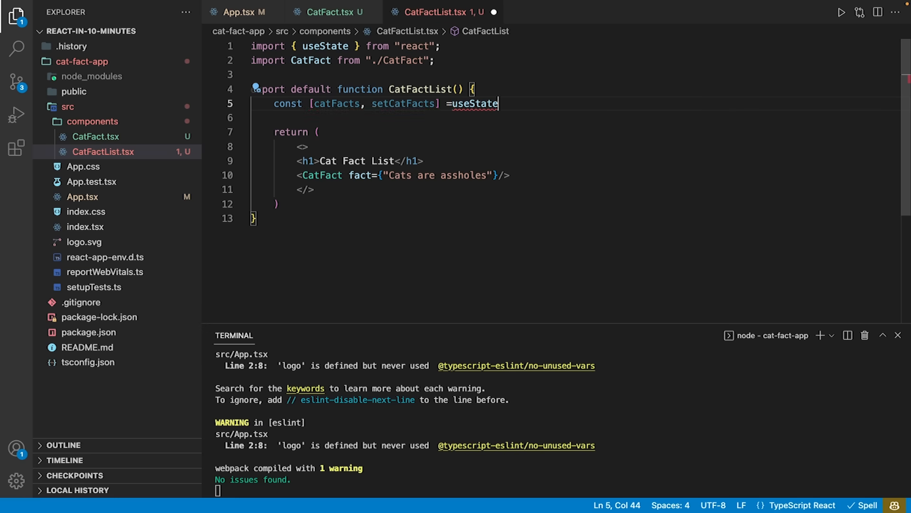
type("()")
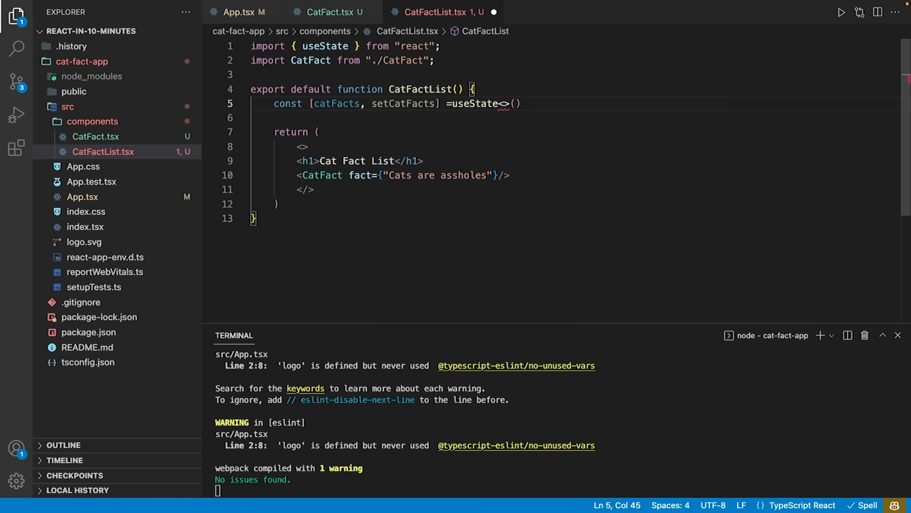
type("ICatFact")
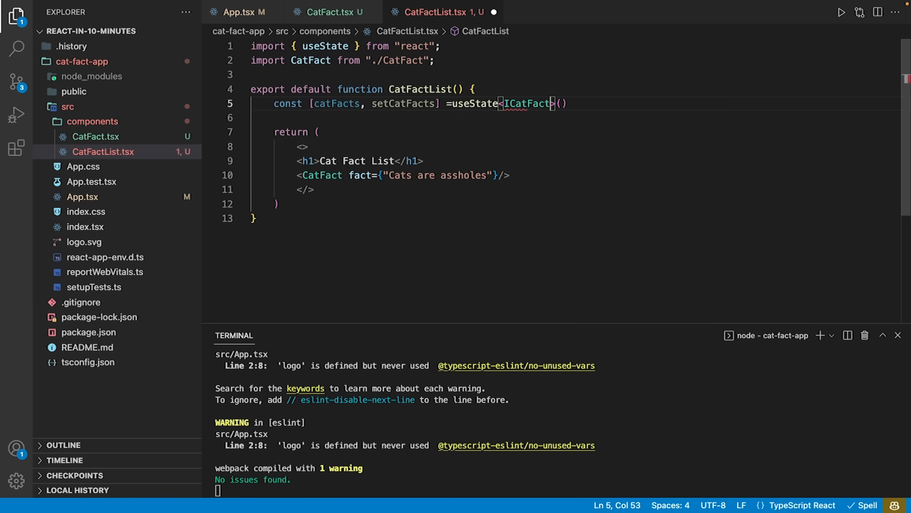
type("[]")
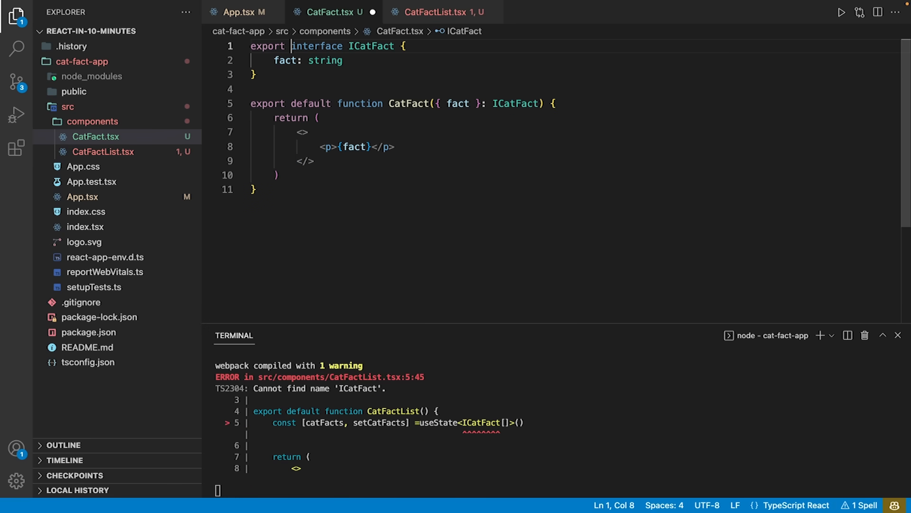
Seed useState with the placeholder fact string array and import ICatFact from CatFact
left_click(442, 11)
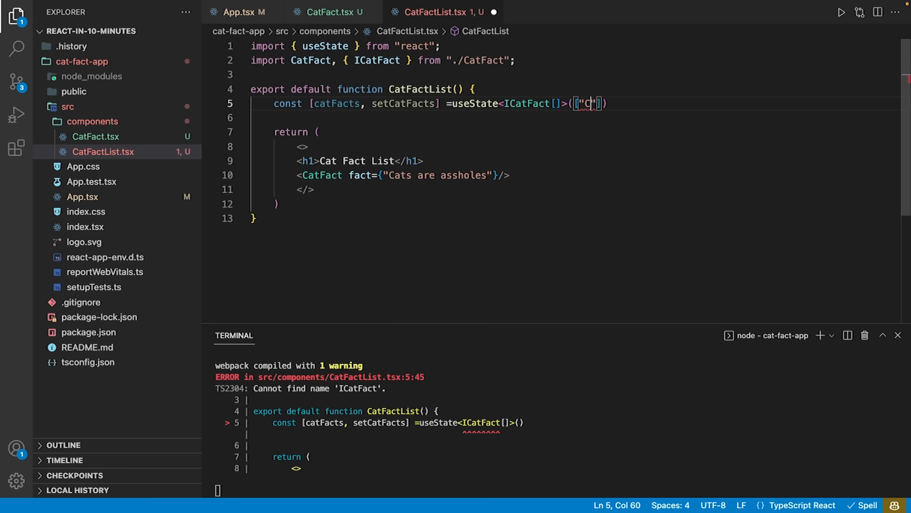
type("ats are assholes")
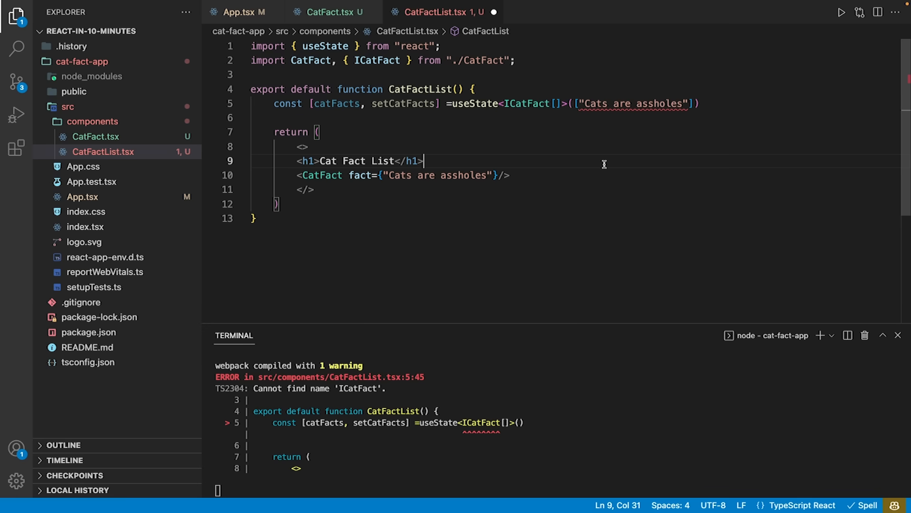
double_click(632, 104)
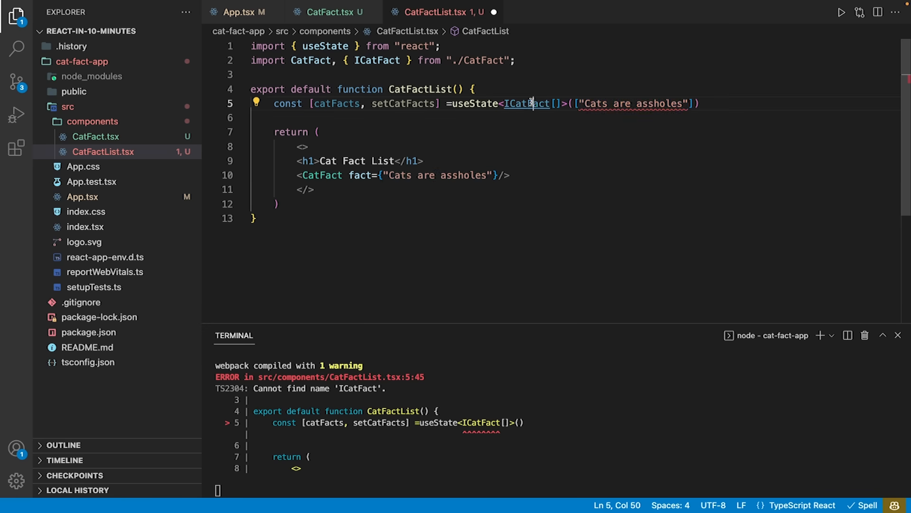
left_click(330, 11)
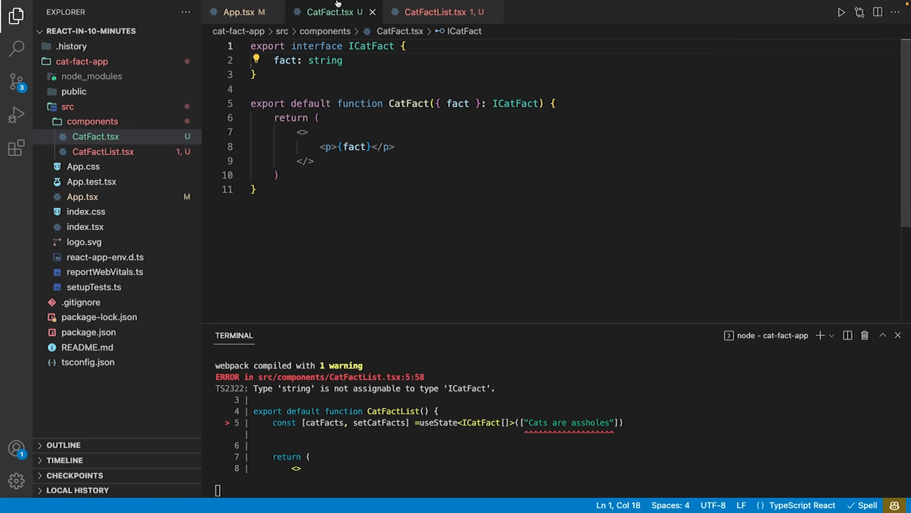
Wrap the placeholder string in a { fact: … } object inside the useState array
left_click(442, 12)
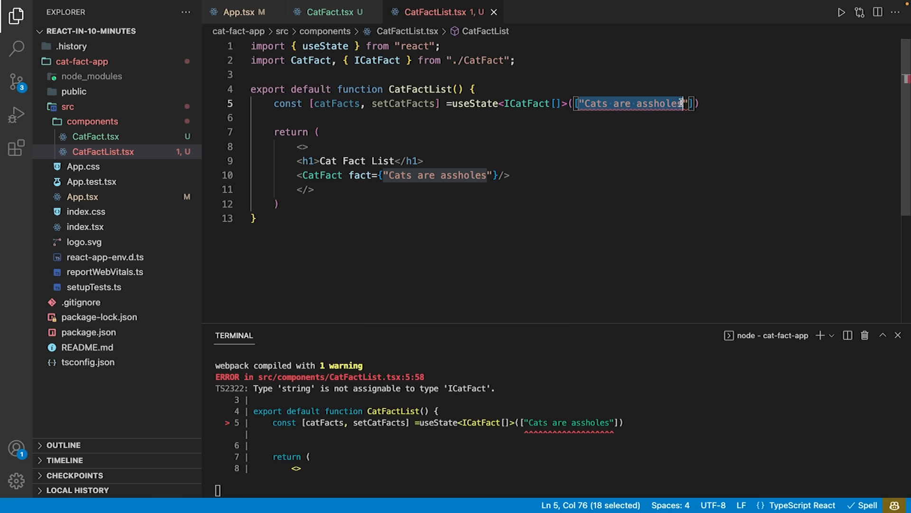
type("{")
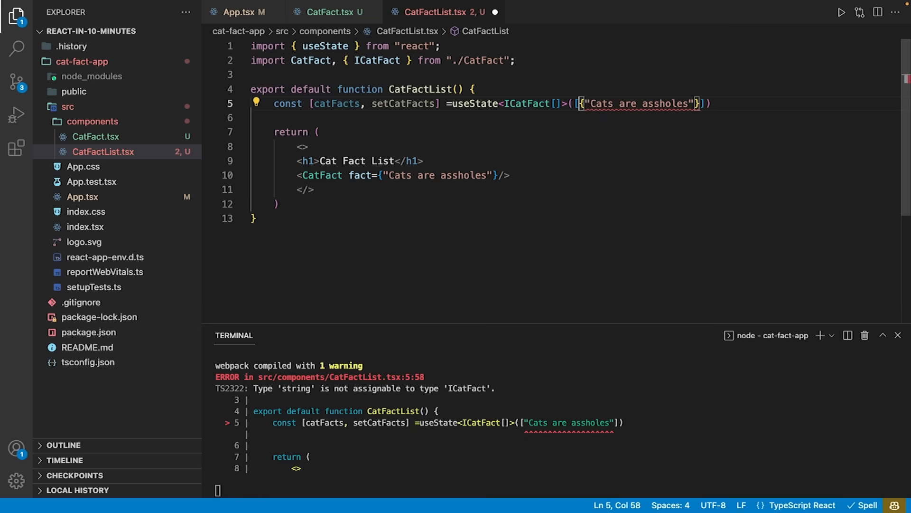
type("fact:")
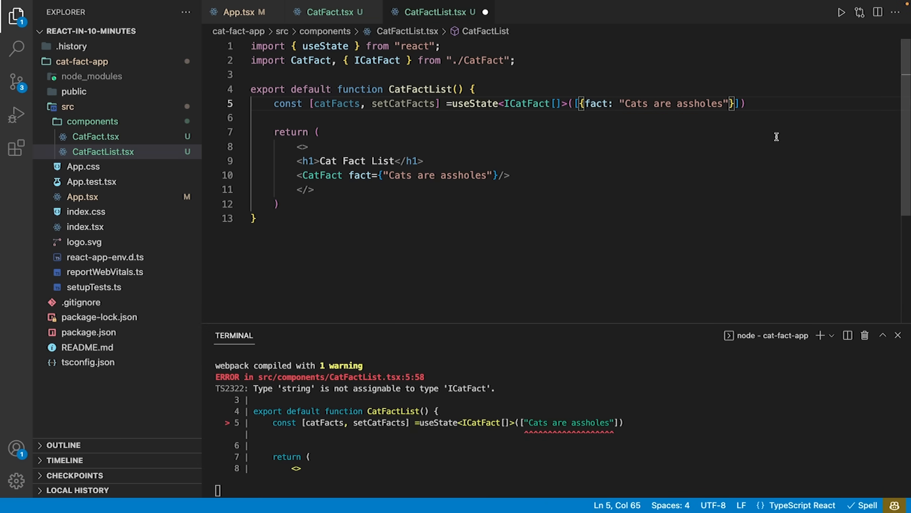
left_click(424, 162)
type("{")
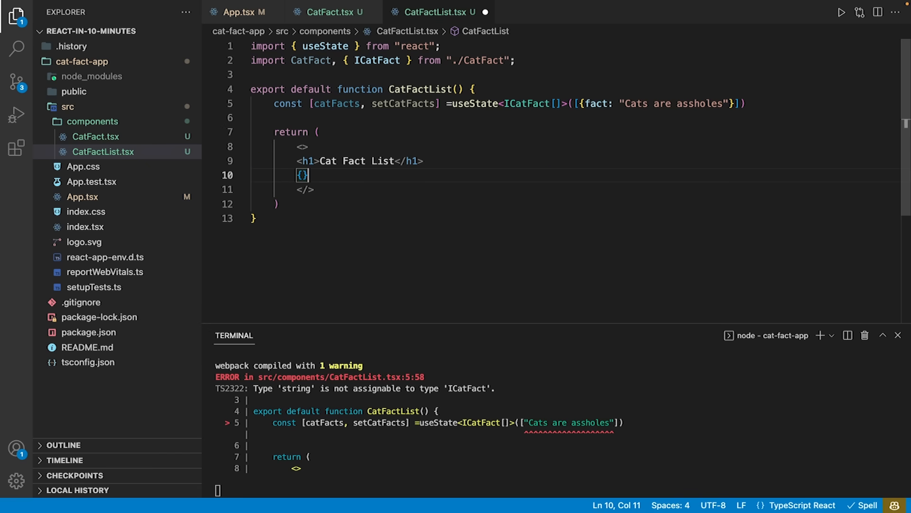
Render {catFacts.map(CatFact)} in place of the hardcoded <CatFact fact=… /> element
type("catFacts.map(")
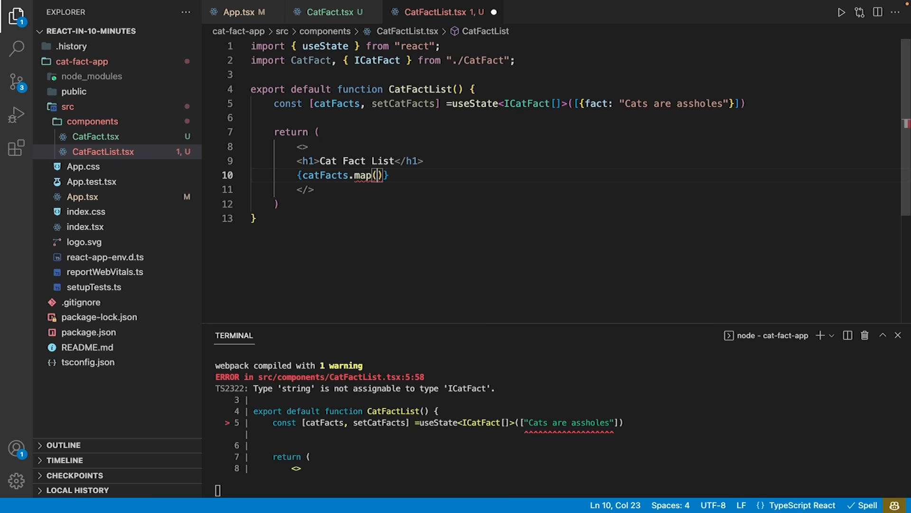
type("CatFact")
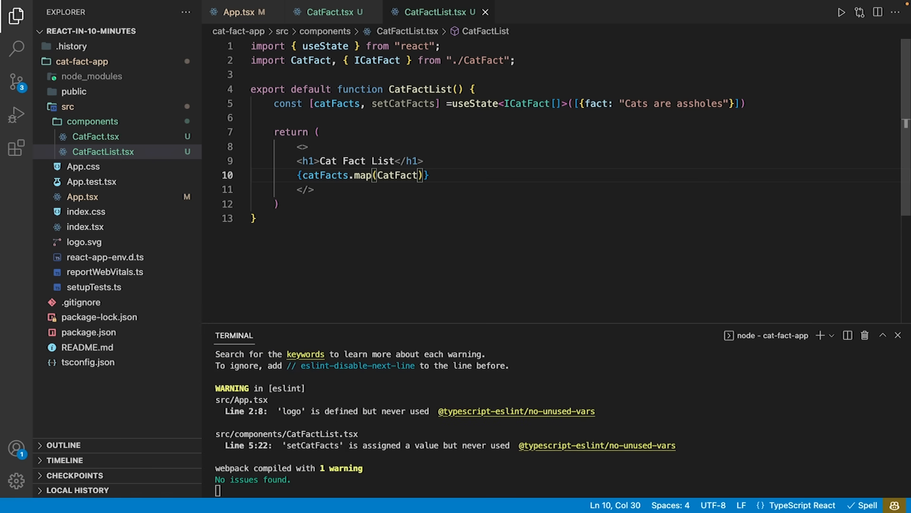
mouse_move(514, 172)
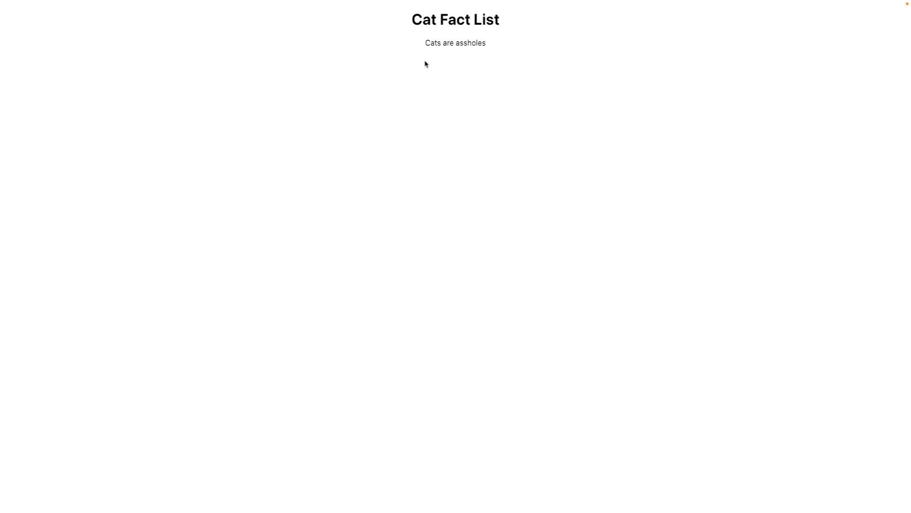
mouse_move(450, 59)
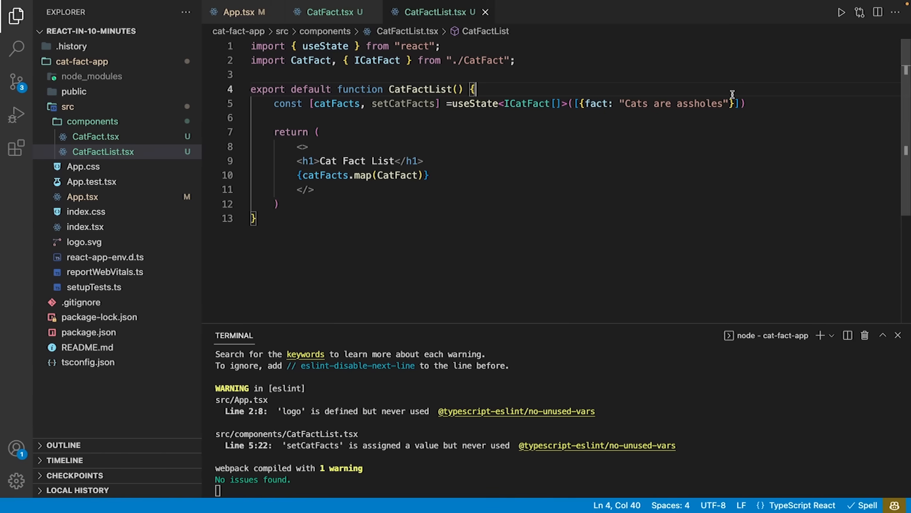
left_click_drag(579, 104, 734, 104)
type("fetch(\"https://c")
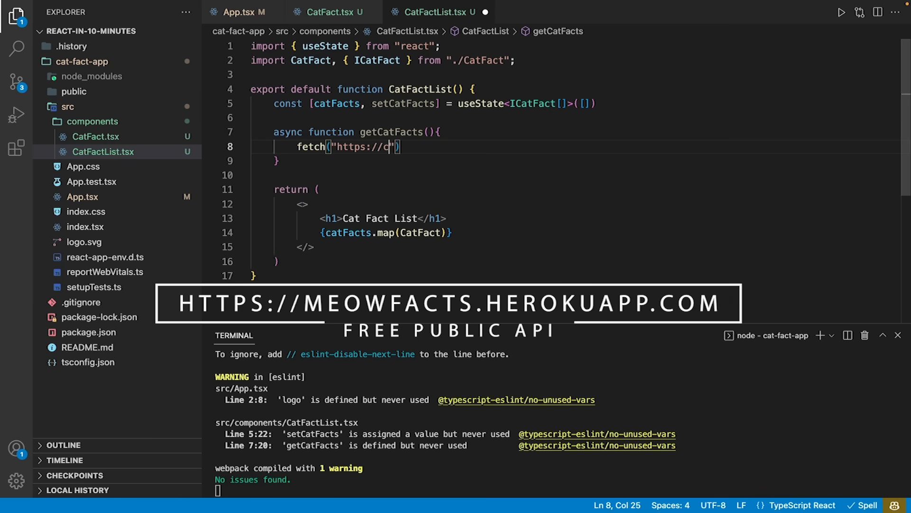
type("eowfacts.herokuapp.com/?count=5")
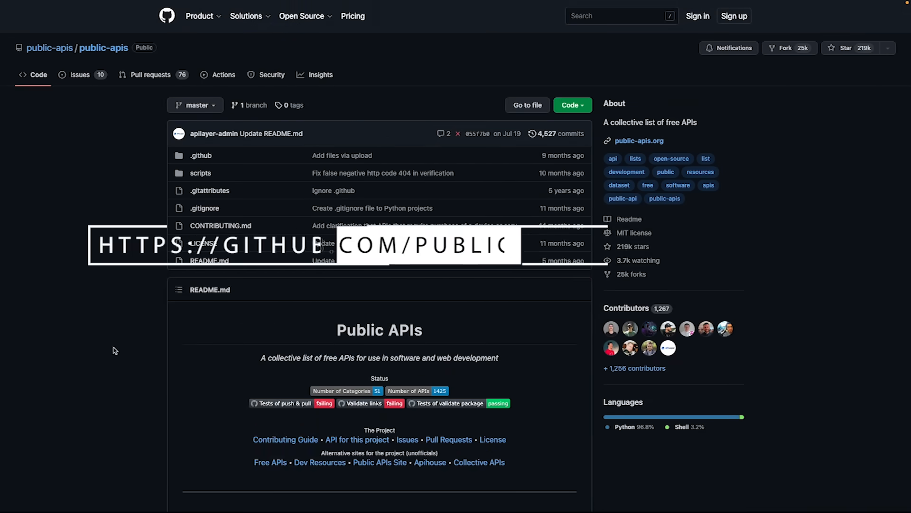
Scroll the public-apis README down to its Index of free API categories
scroll("down", 3)
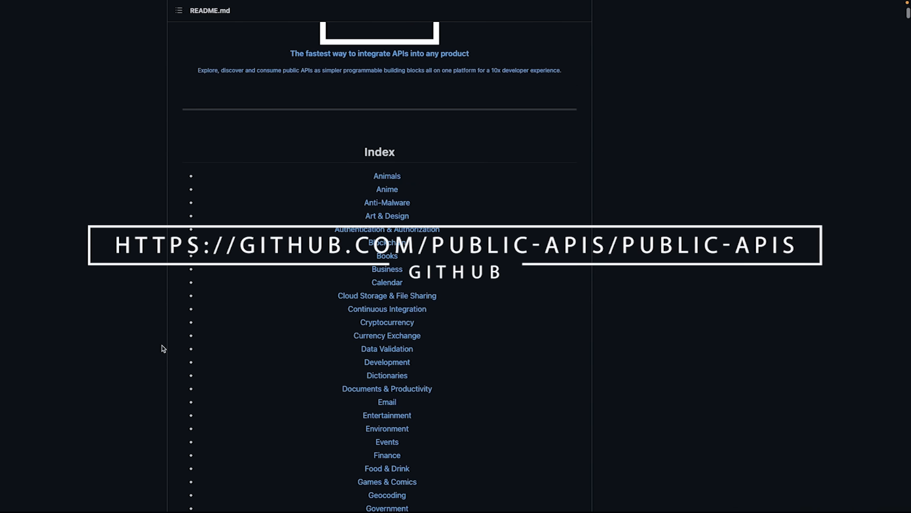
scroll("down", 3)
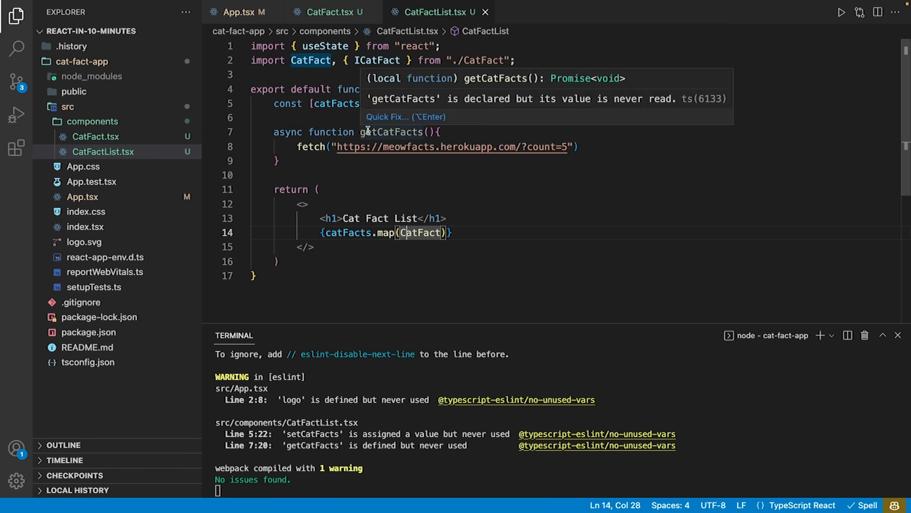
Declare interface IMeowFactResponse { data: string[] } above the component
type("interface")
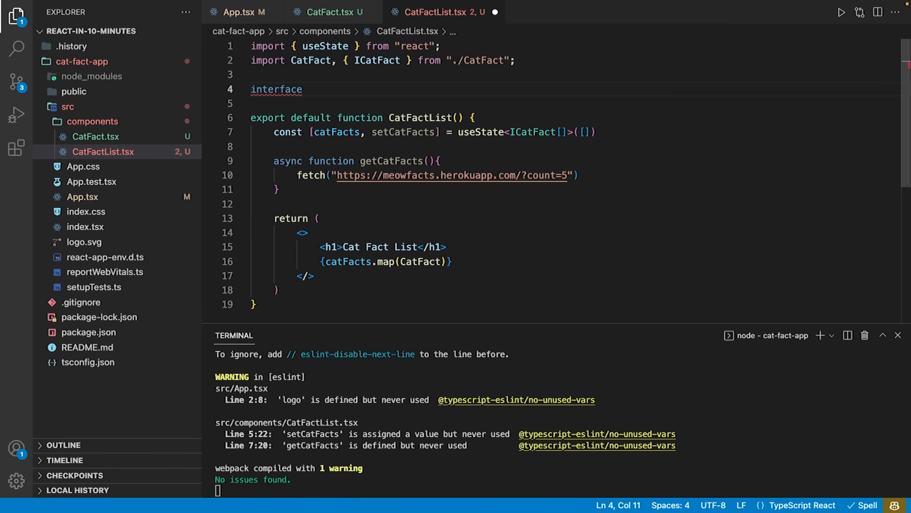
type("IMeowFactResponse{")
left_click(572, 104)
type("data:")
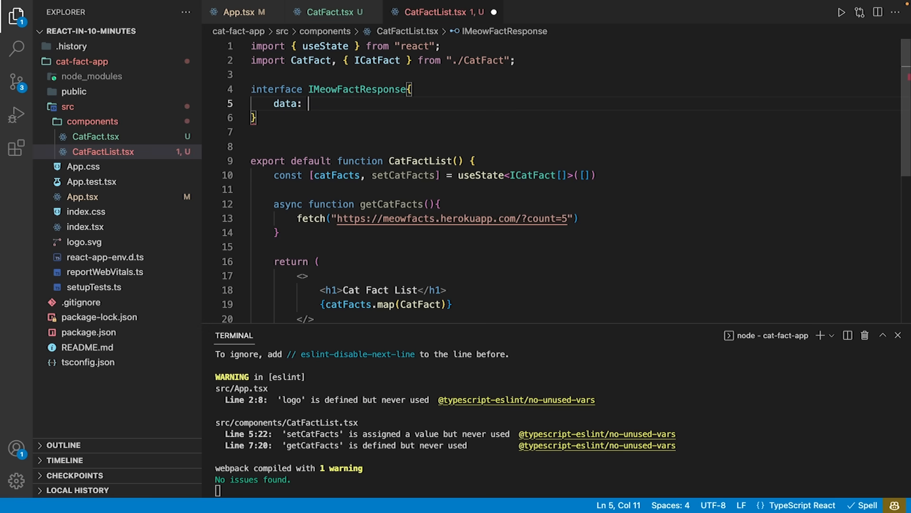
type("string[]")
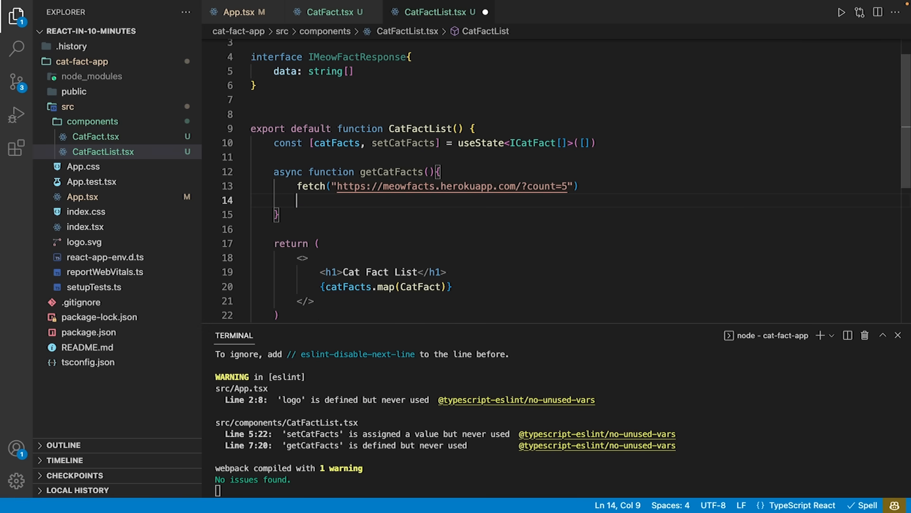
Chain .then calls: response.json() as IMeowFactResponse, map data entries to { fact: entry }, setCatFacts
type(".then()")
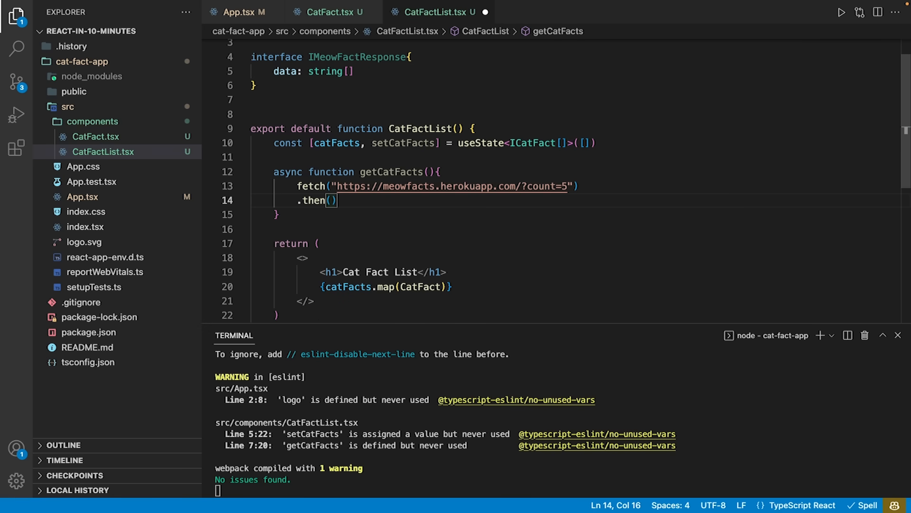
key("Left")
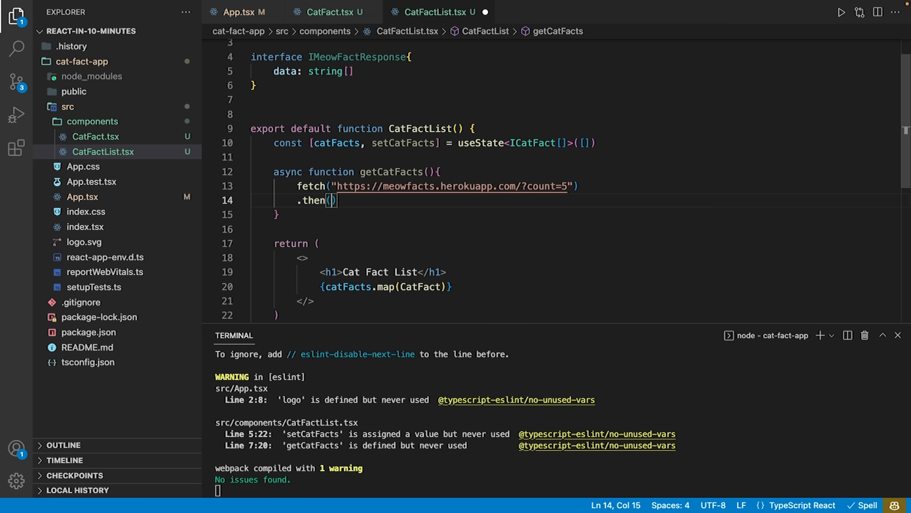
type("response => response.json()")
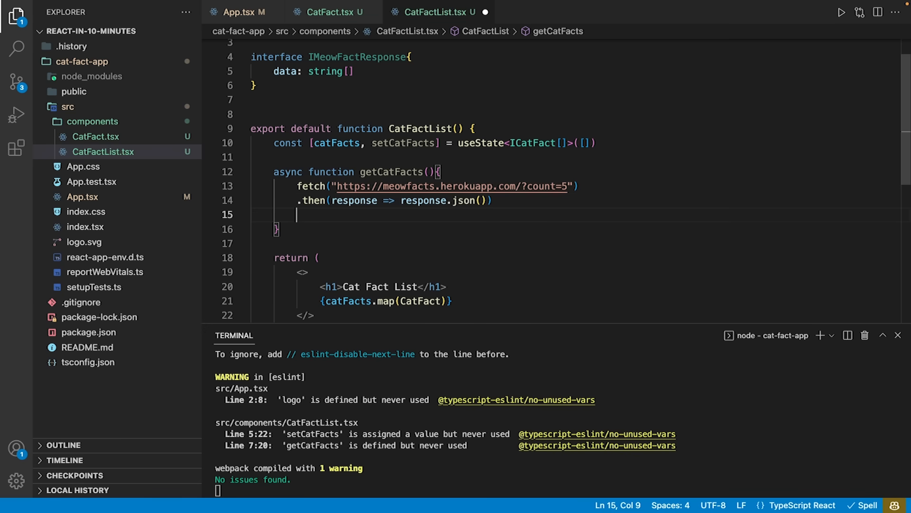
type("as IMeowFactResponse")
type(".then(entries => entries.map(entry => {return ")
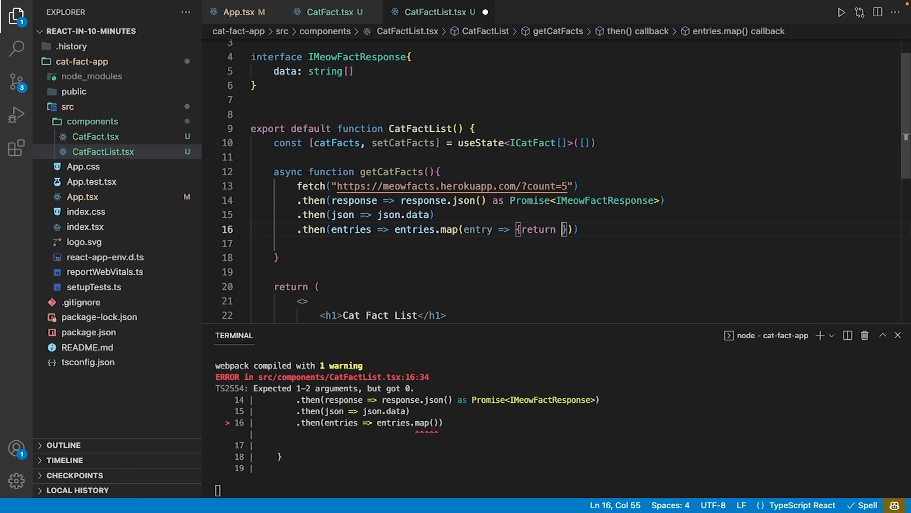
type("fact: entry }")
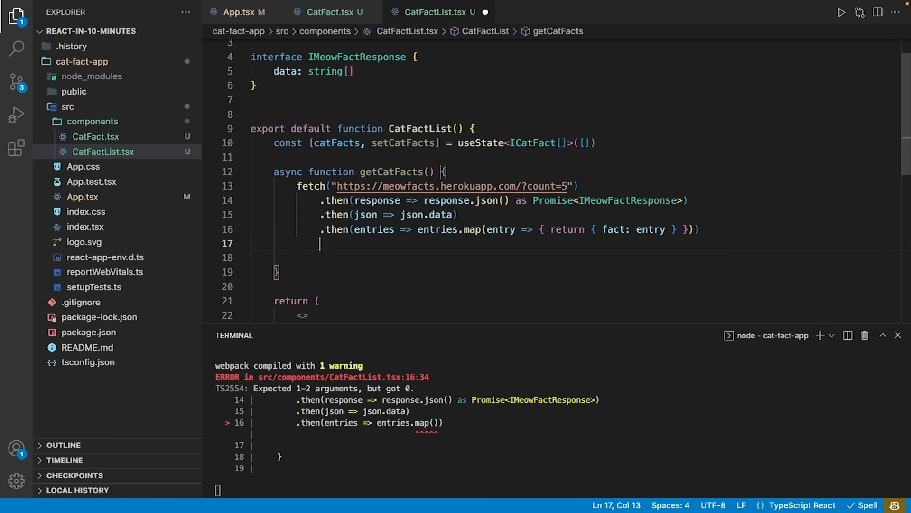
type("setCatFacts)")
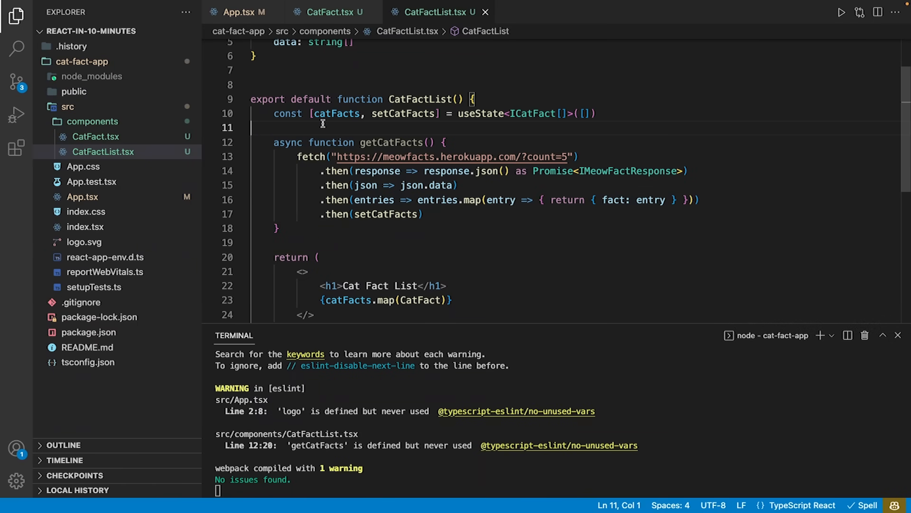
Add useEffect(() => { getCatFacts() }, []) below the useState declaration
key("enter")
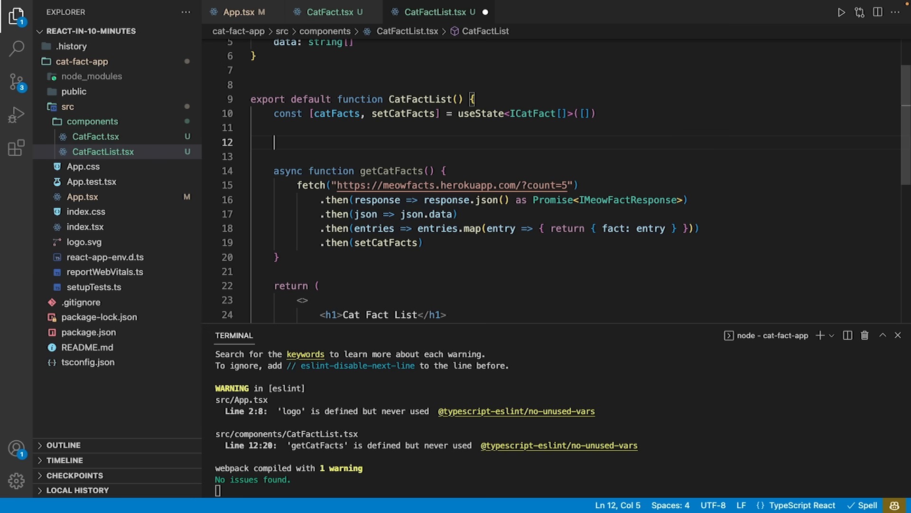
type("useEffect")
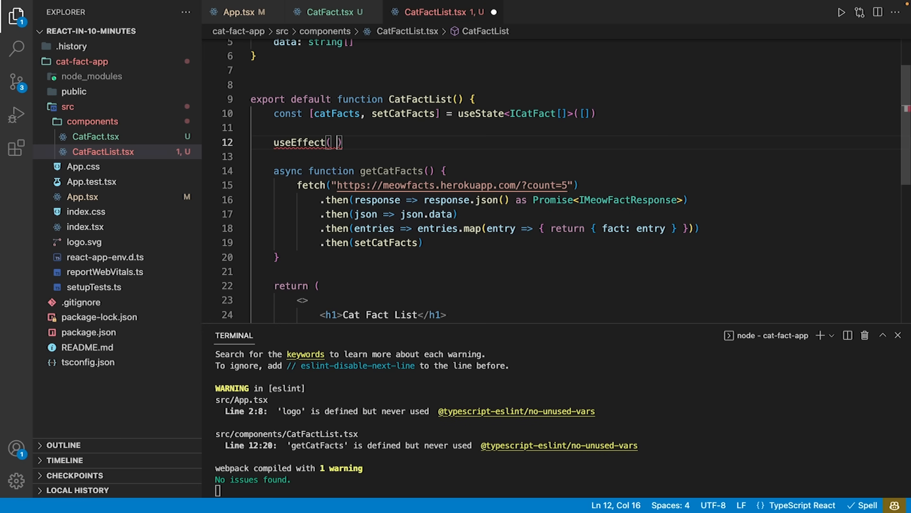
type("() =>)")
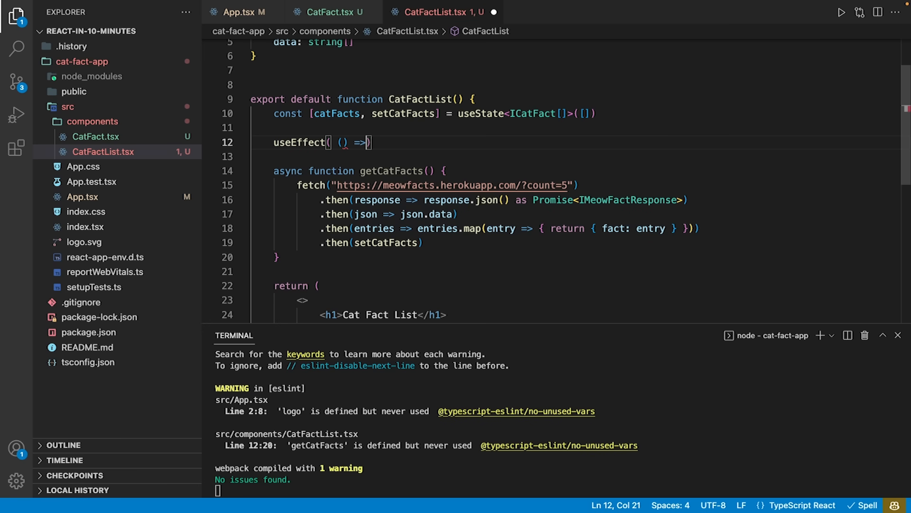
type("{}")
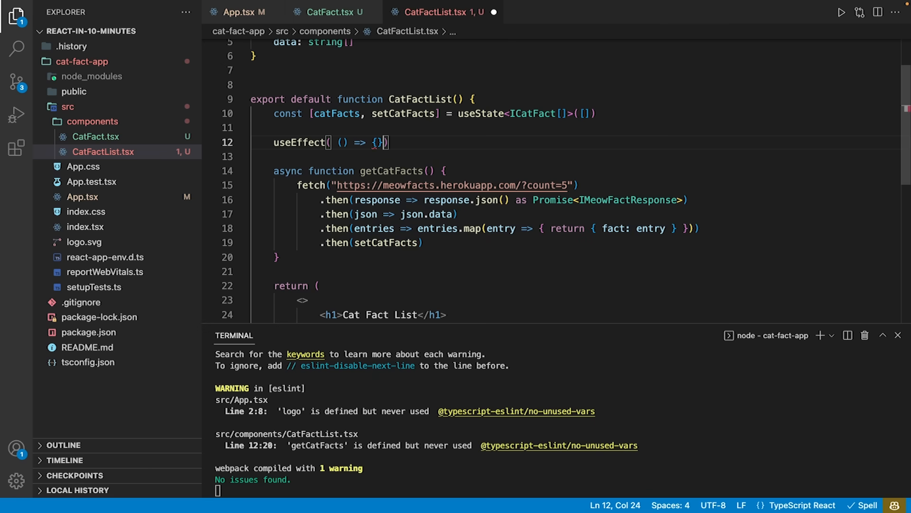
type(", []")
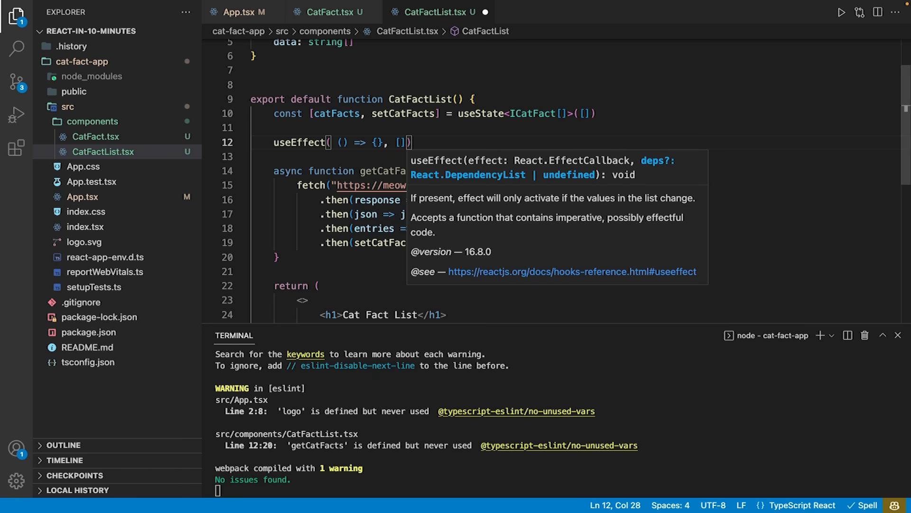
key("Enter")
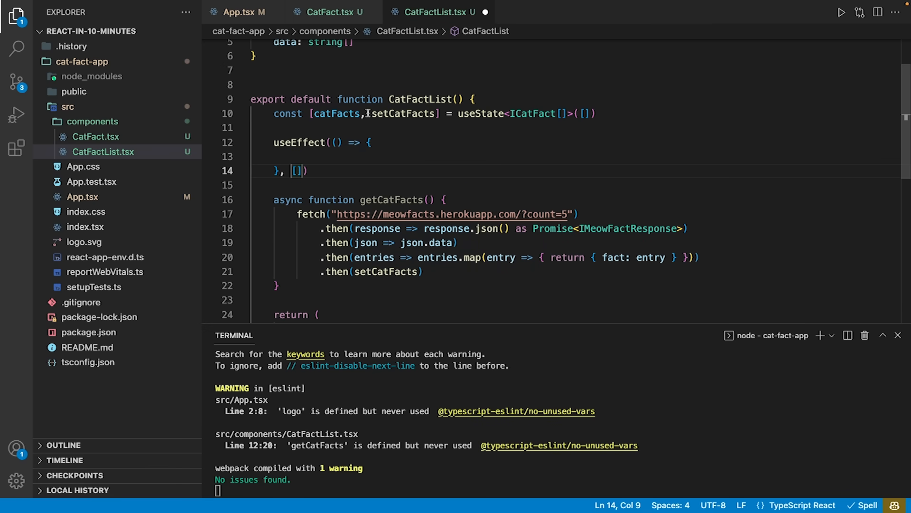
left_click(297, 157)
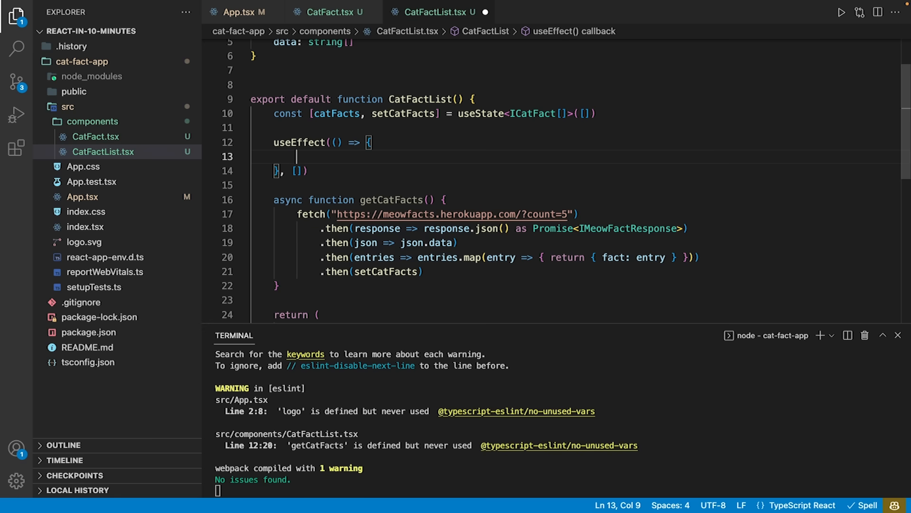
type("get")
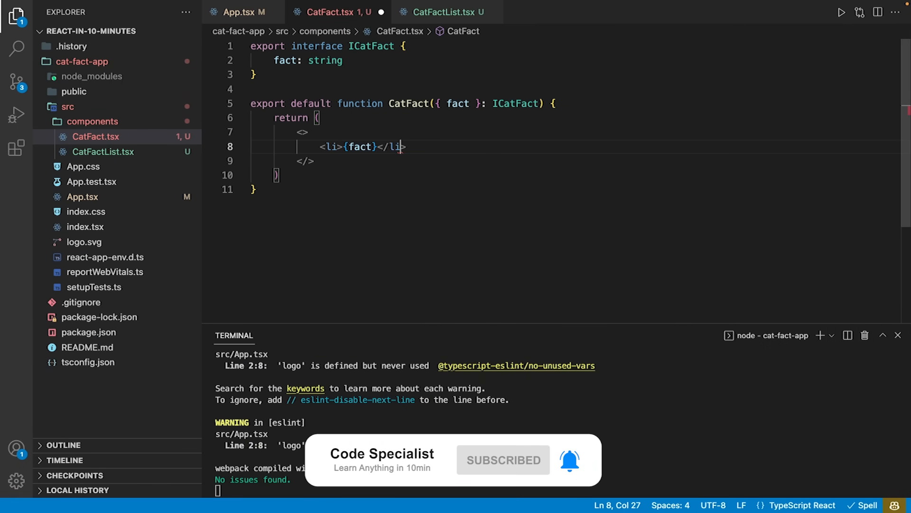
Finish the CatFactList return markup and save both component files
left_click(433, 11)
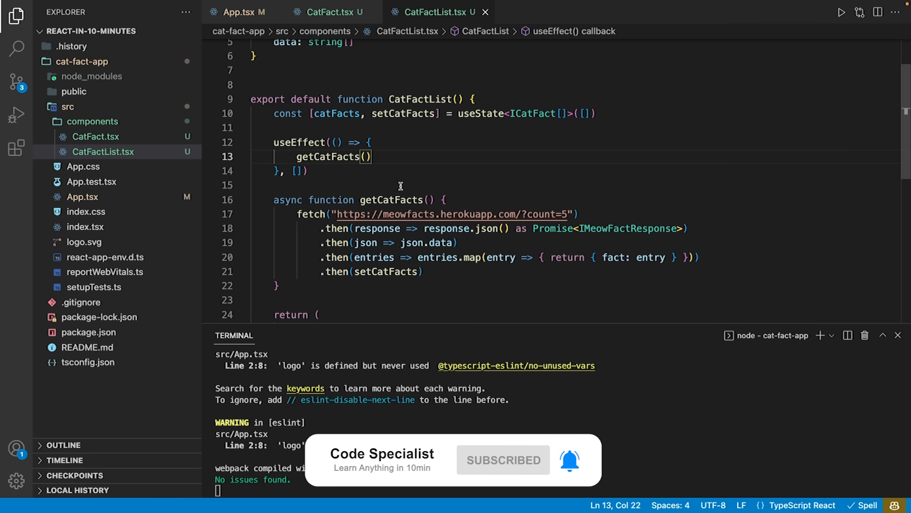
type("<u")
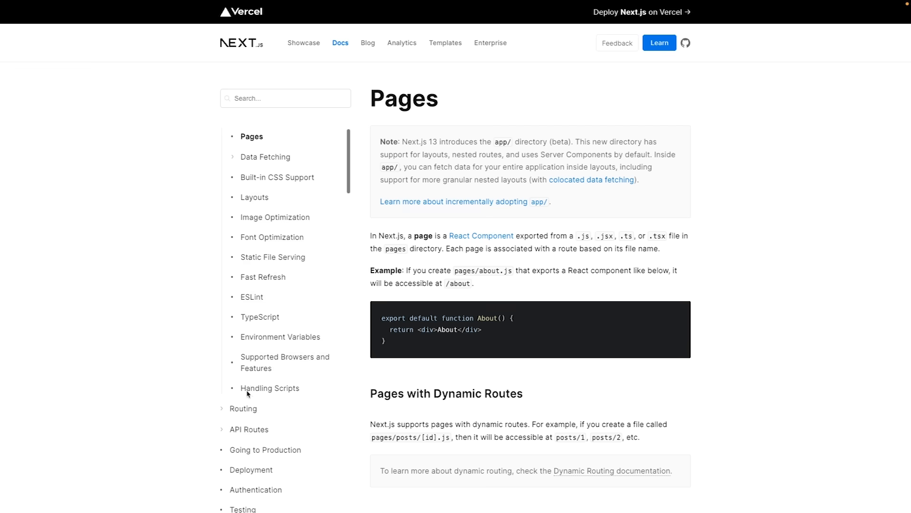
Scroll through the Next.js documentation's left sidebar past the advanced features list
scroll("down", 3)
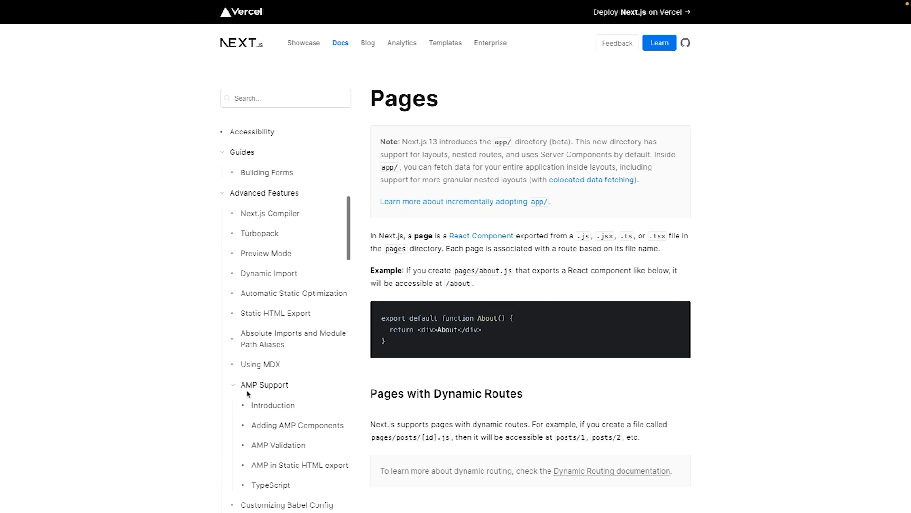
scroll("down", 3)
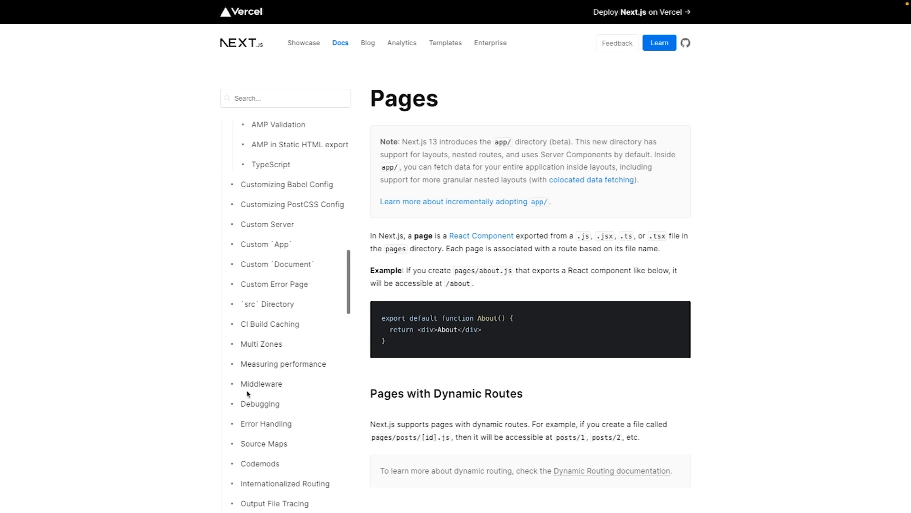
scroll("down", 3)
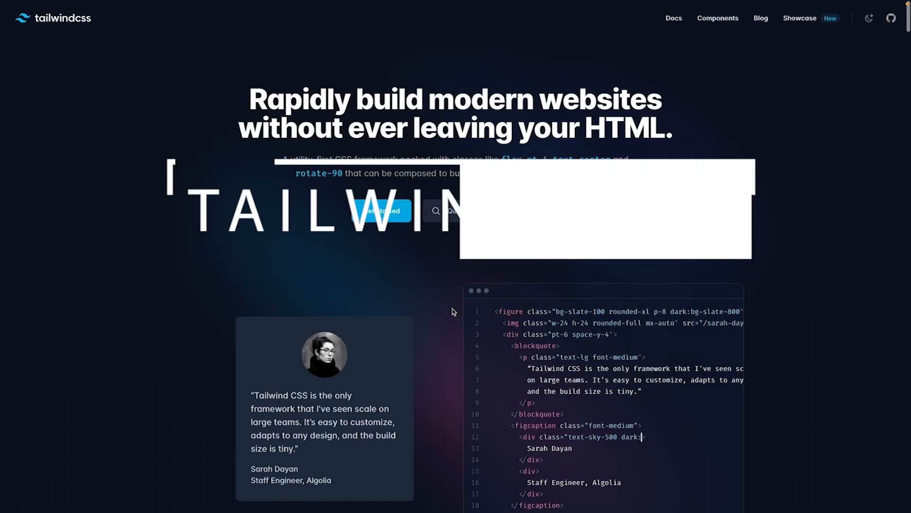
Scroll down the Tailwind CSS homepage to the Build anything example
scroll("down", 3)
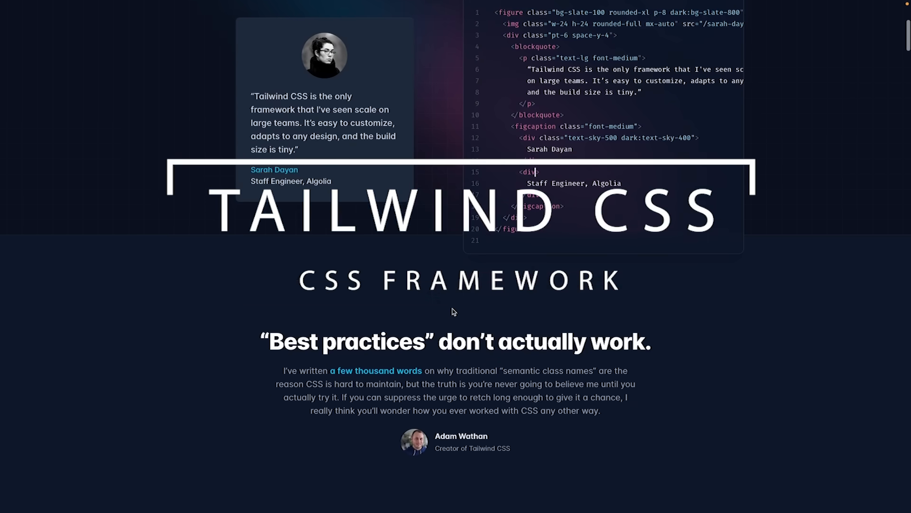
scroll("down", 3)
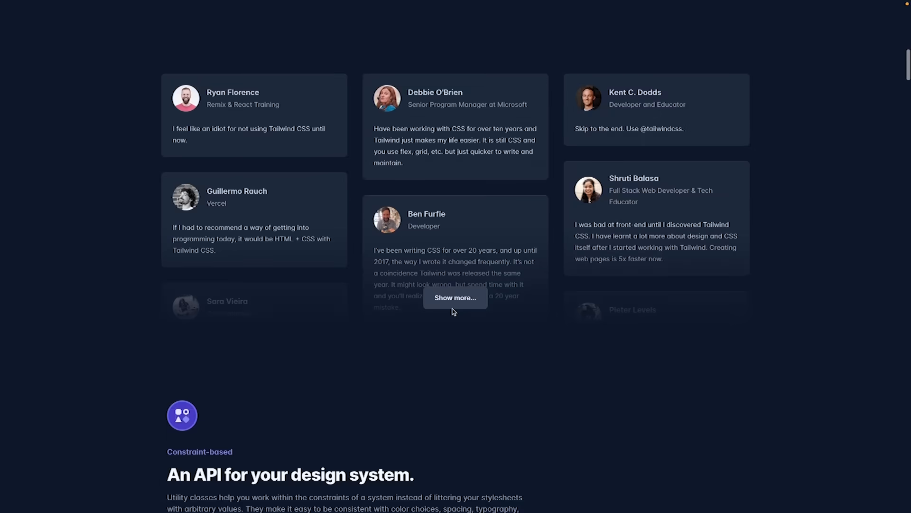
scroll("down", 3)
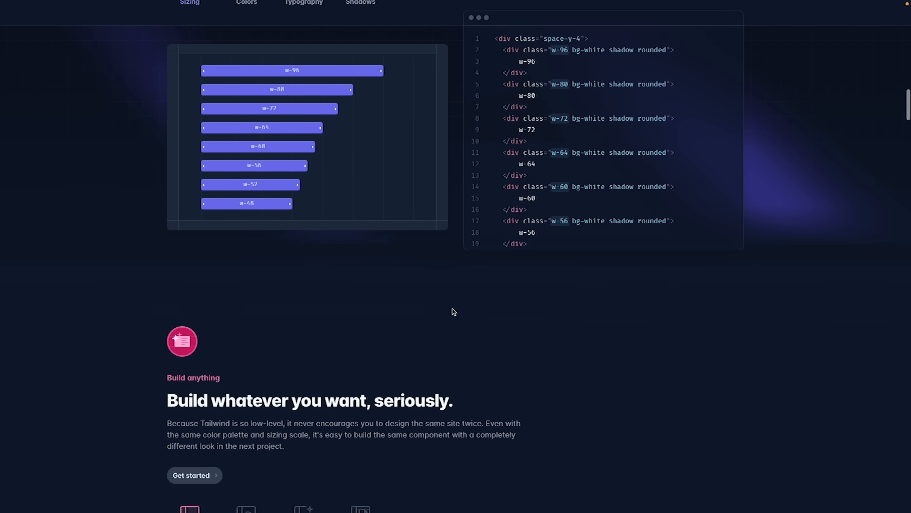
scroll("down", 3)
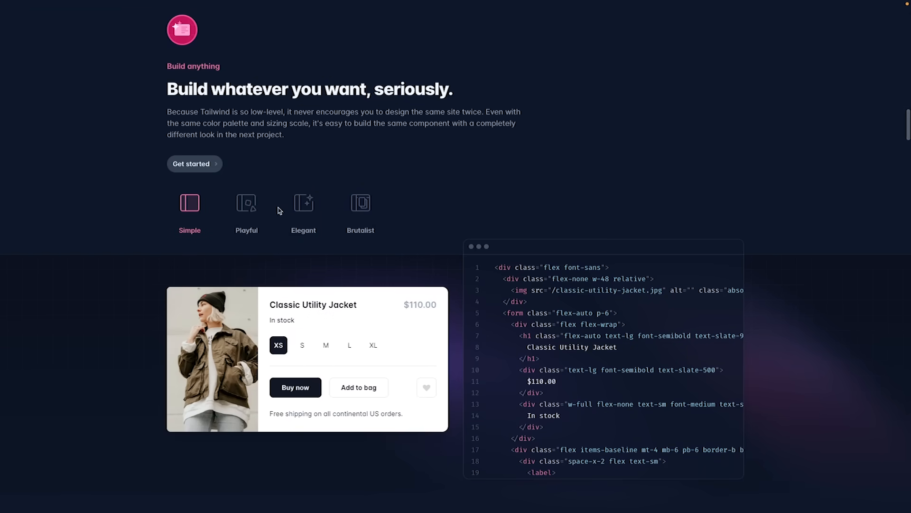
Preview the product card in the Playful style, then the Elegant style
left_click(304, 203)
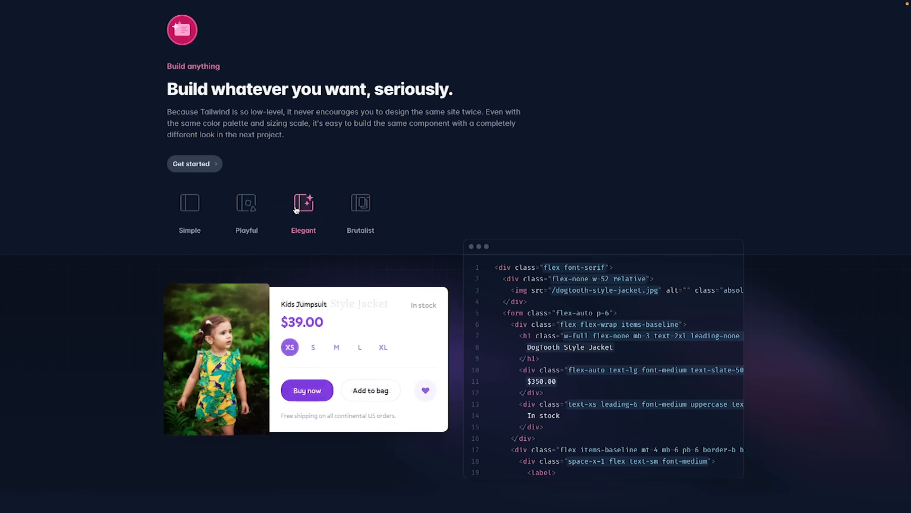
left_click(360, 203)
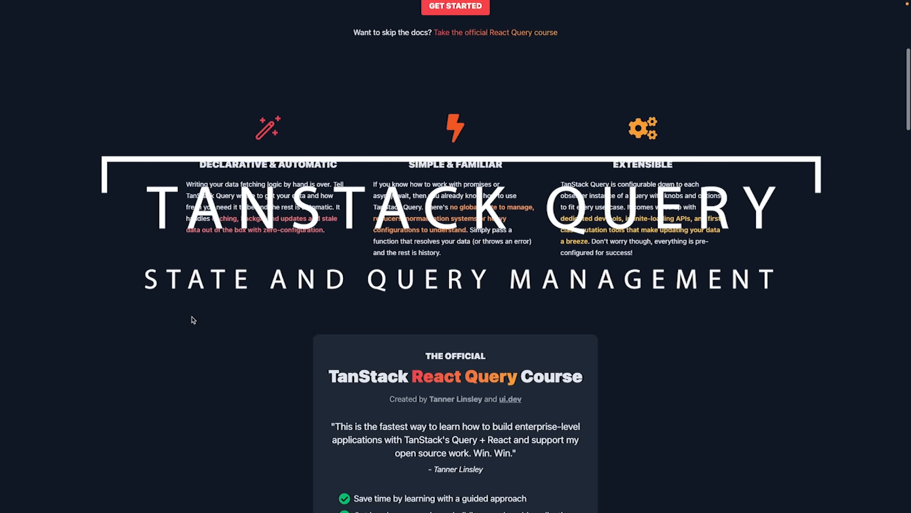
Scroll the TanStack Query homepage past the course box to the feature list
scroll("down", 3)
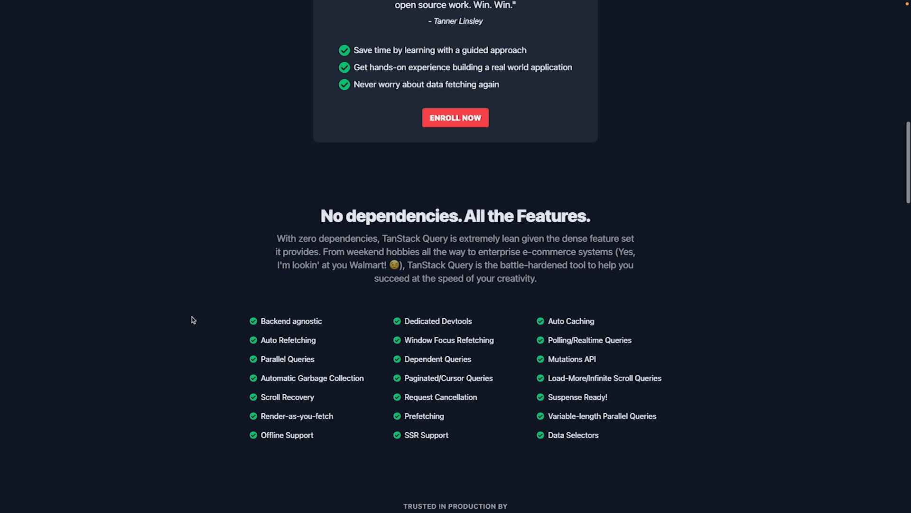
scroll("down", 3)
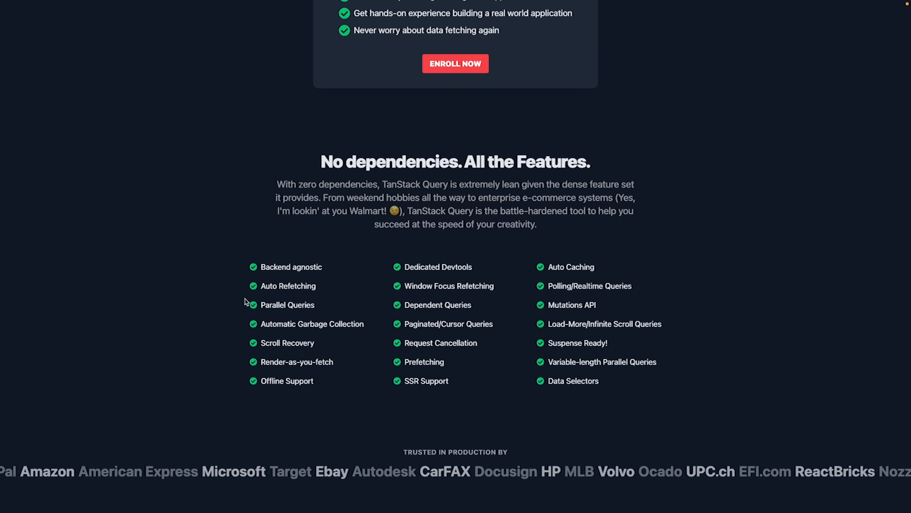